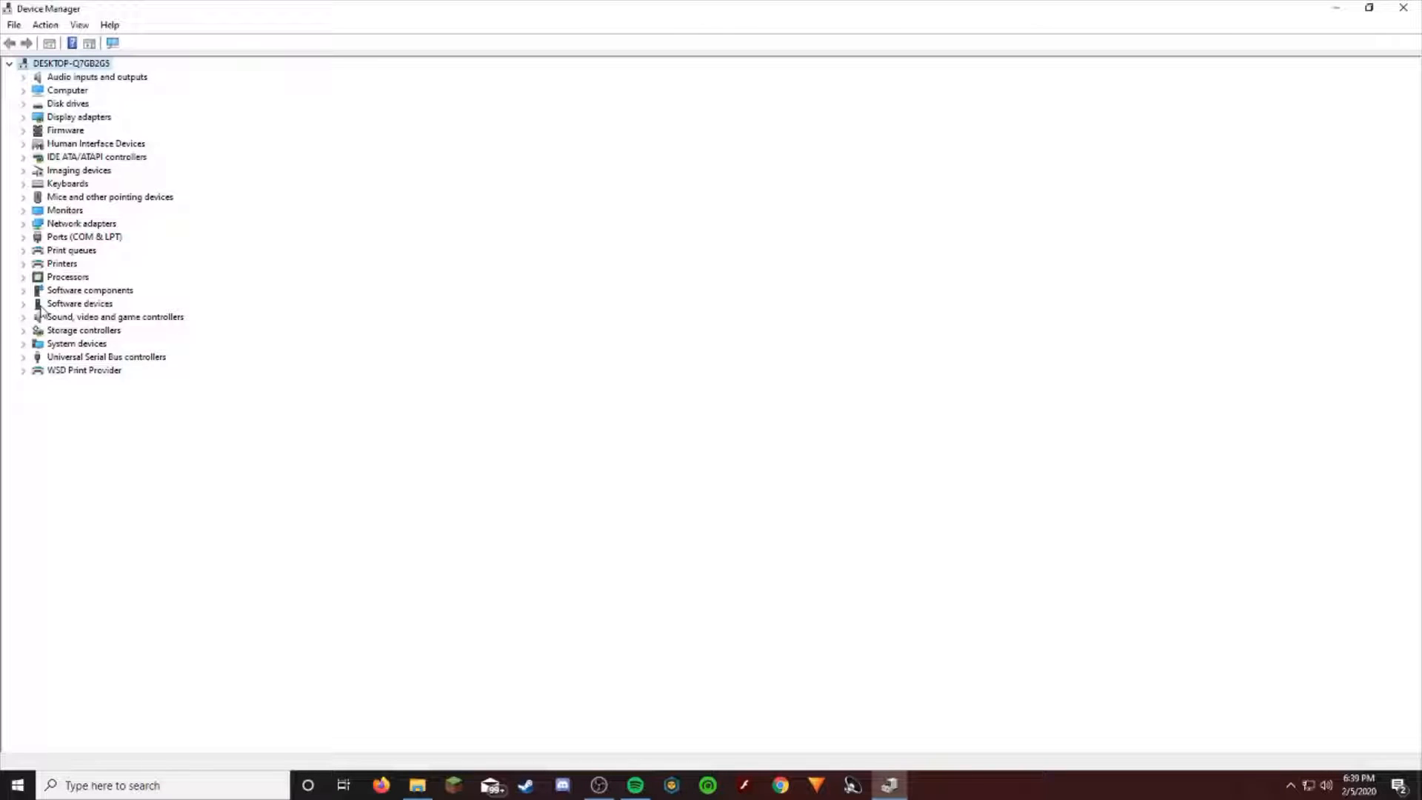
mouse_move(31, 250)
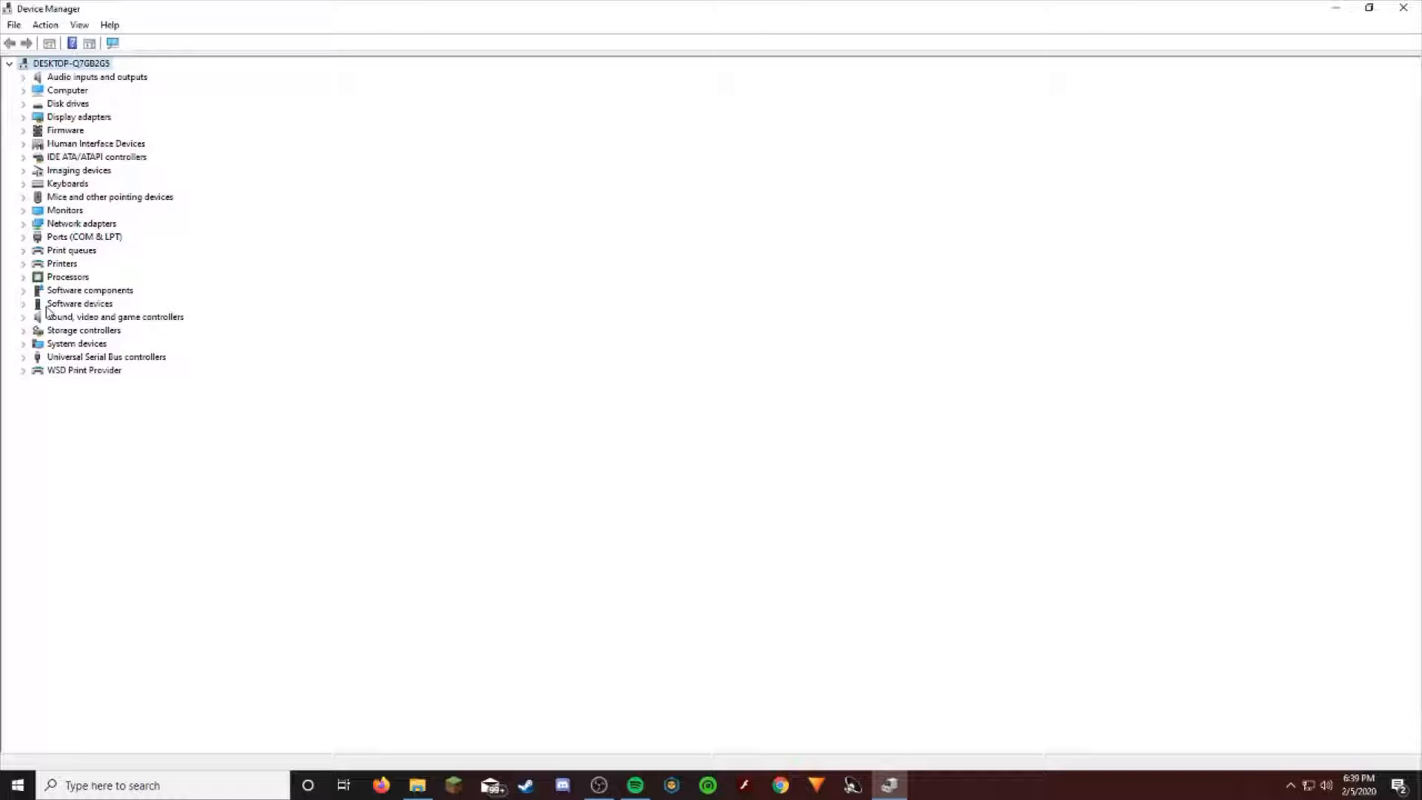
- Expand 'Sound, video and game controllers' and select the Realtek(R) Audio device
left_click(23, 317)
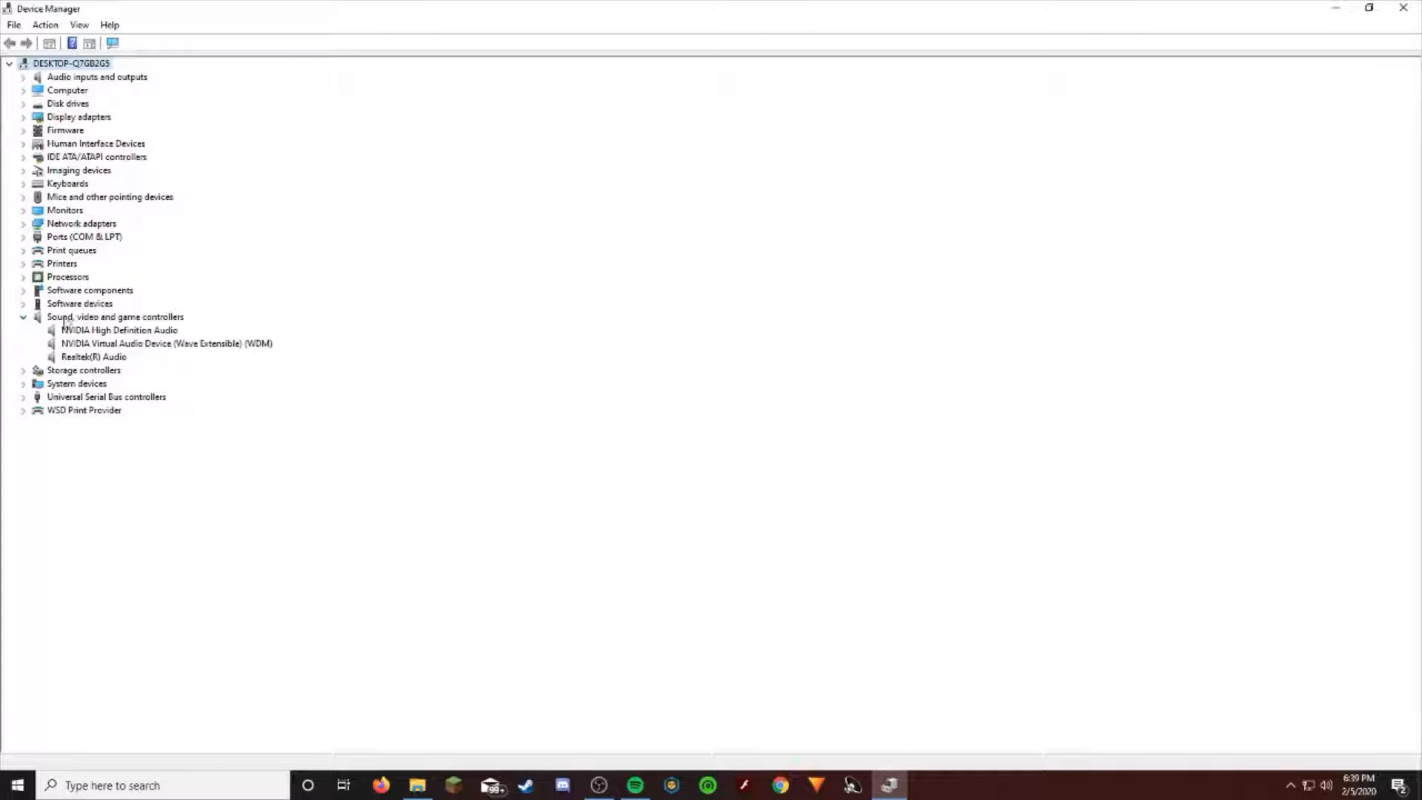
left_click(93, 356)
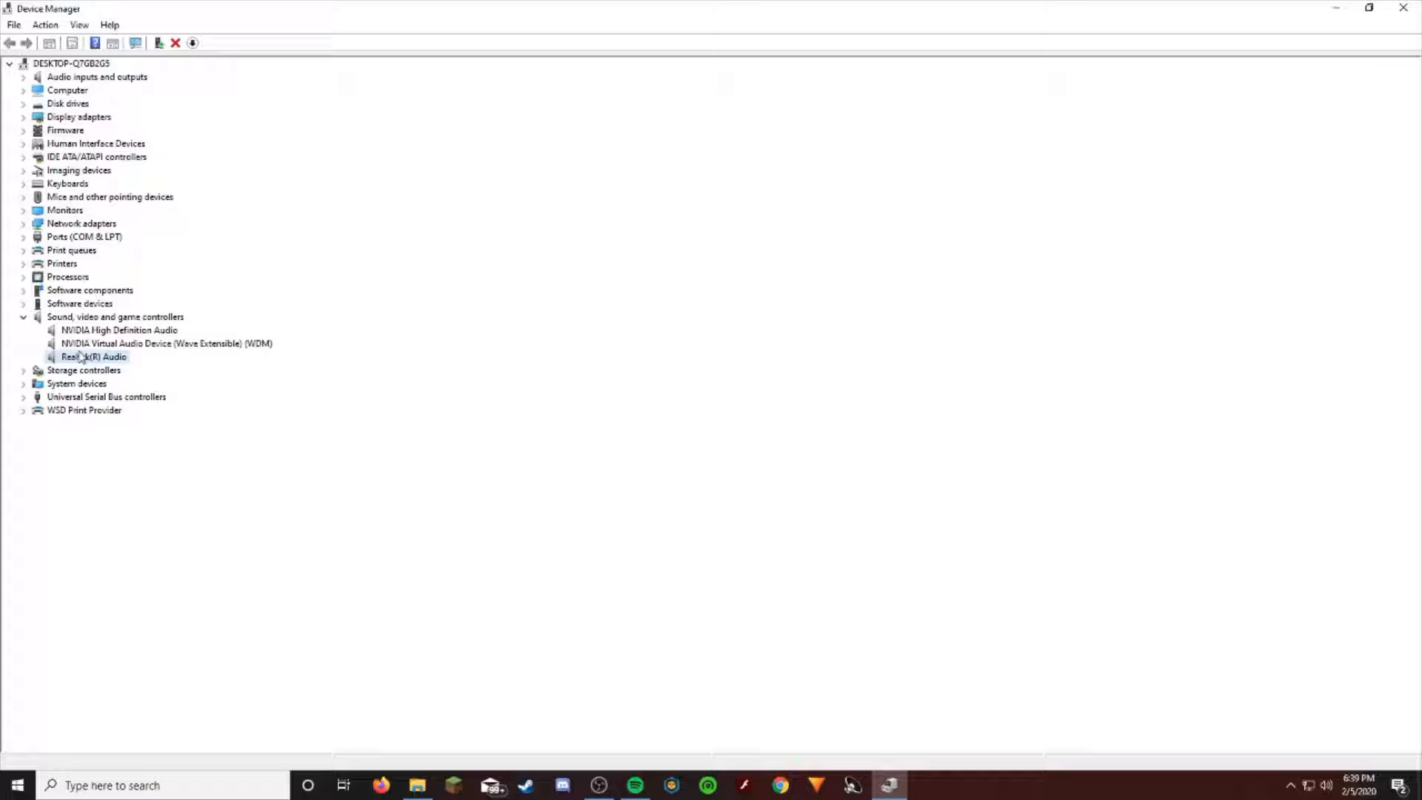
left_click(116, 317)
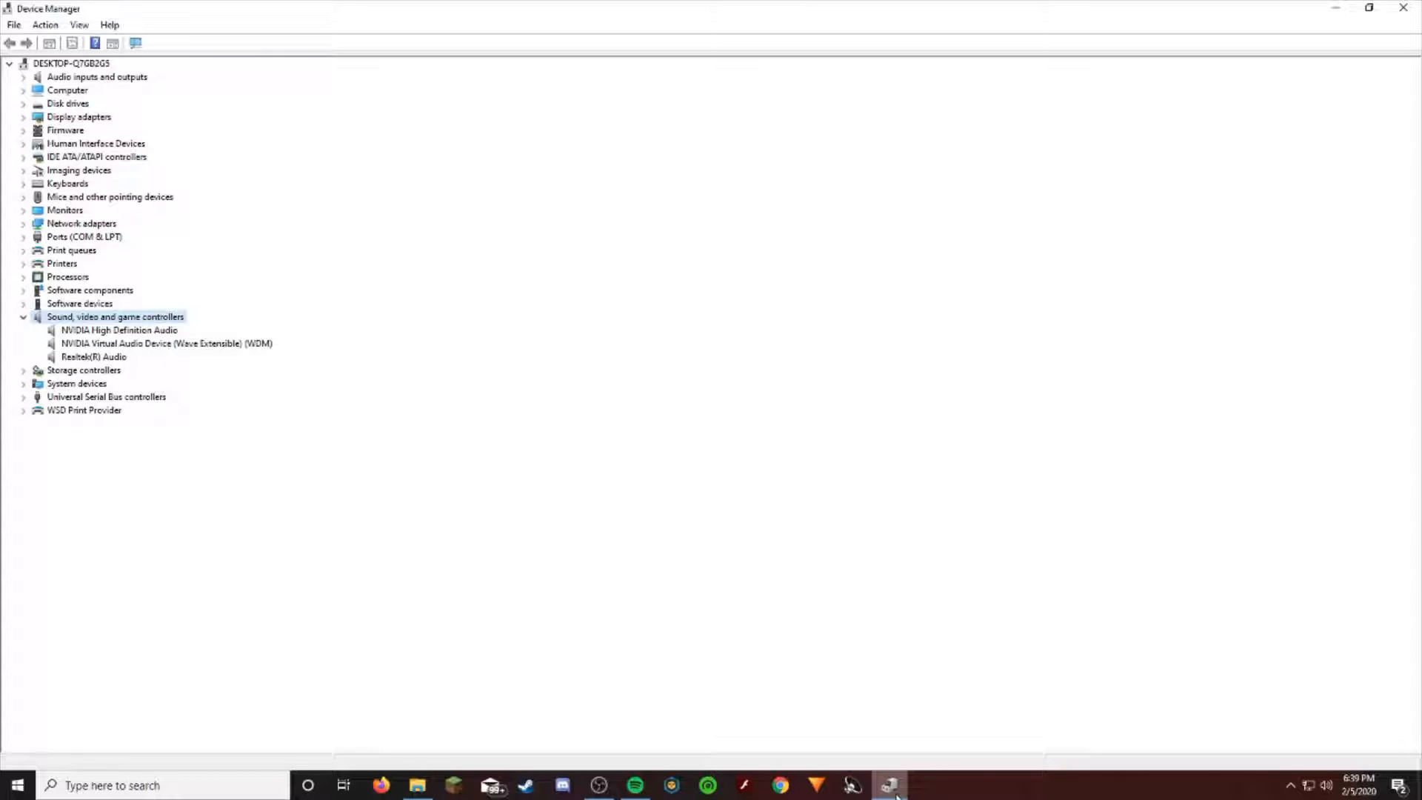
mouse_move(914, 528)
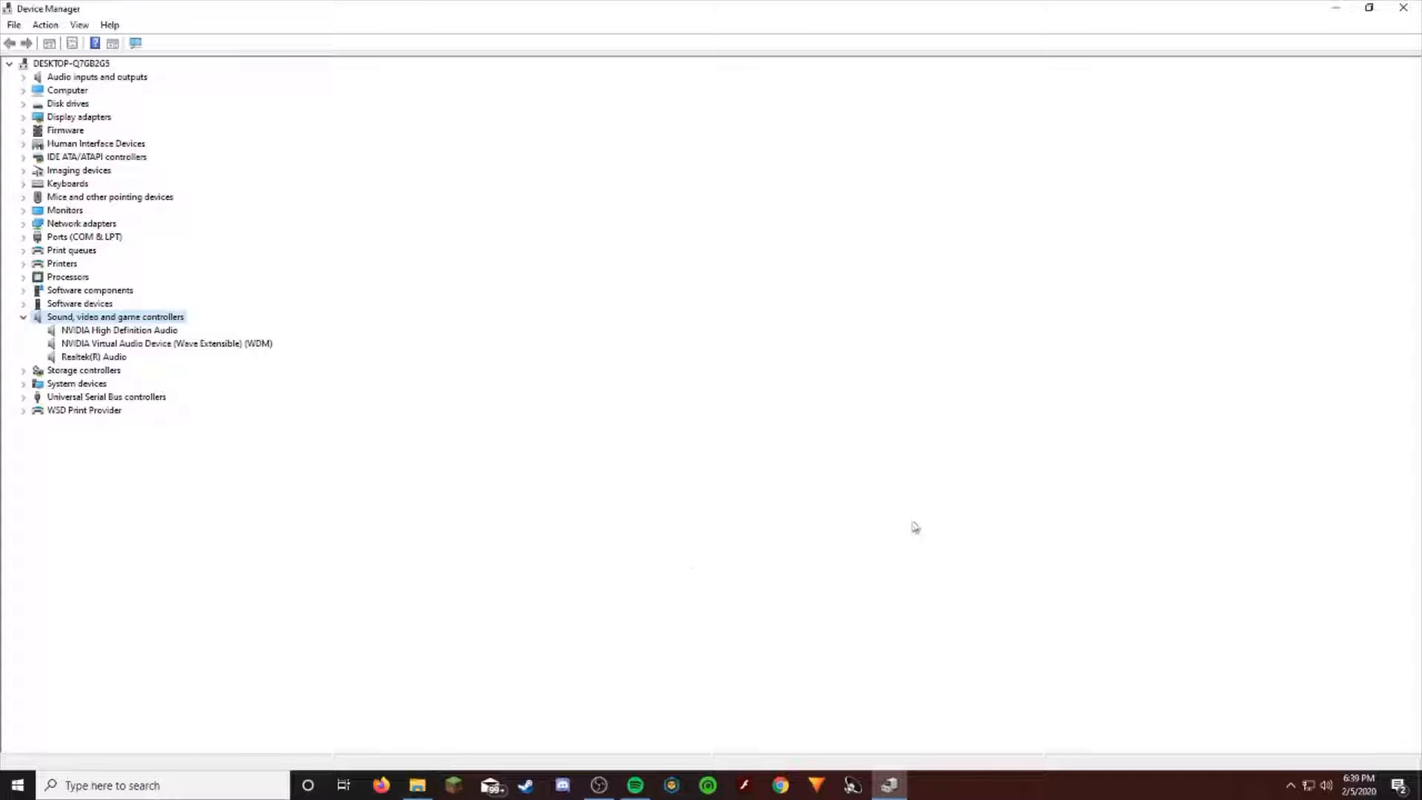
mouse_move(766, 515)
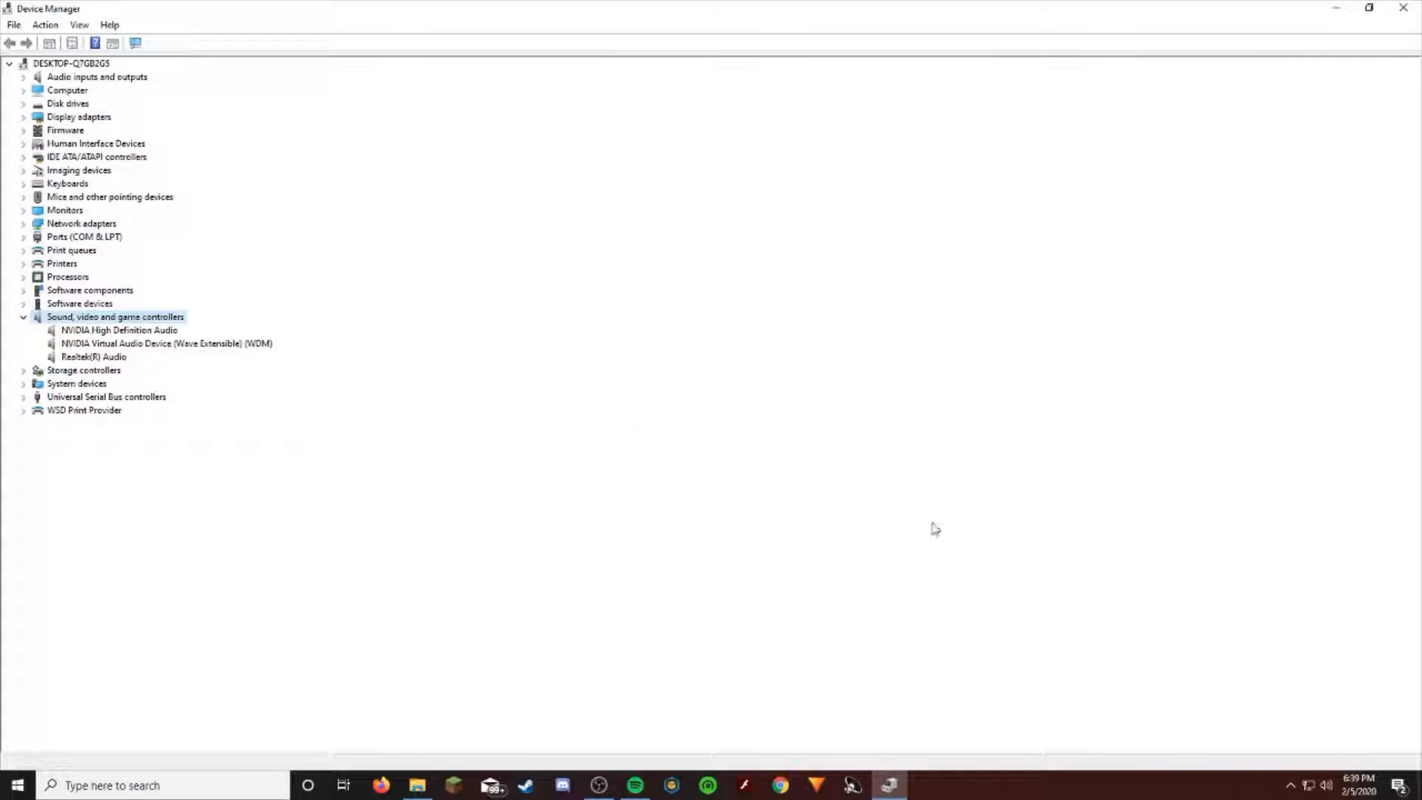
mouse_move(570, 629)
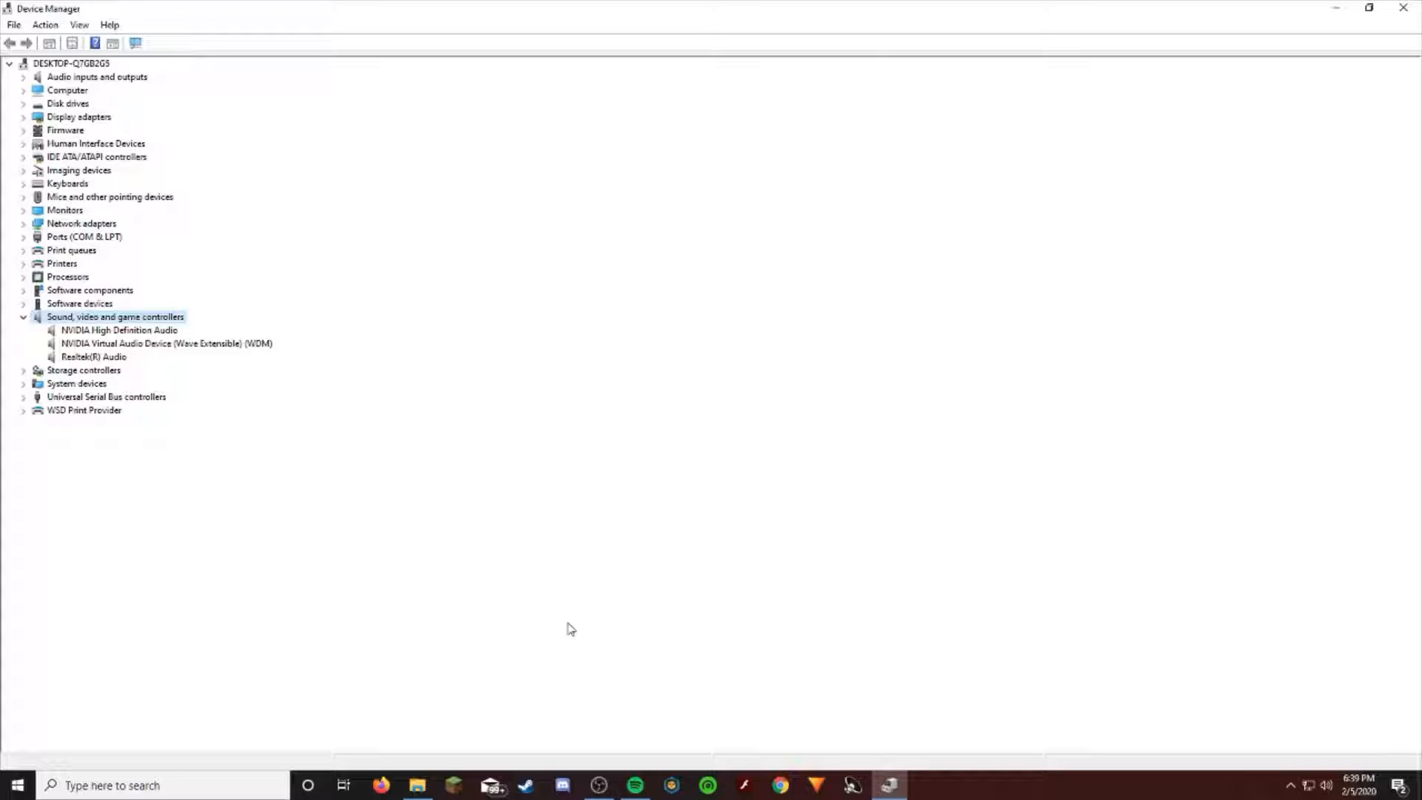
mouse_move(866, 585)
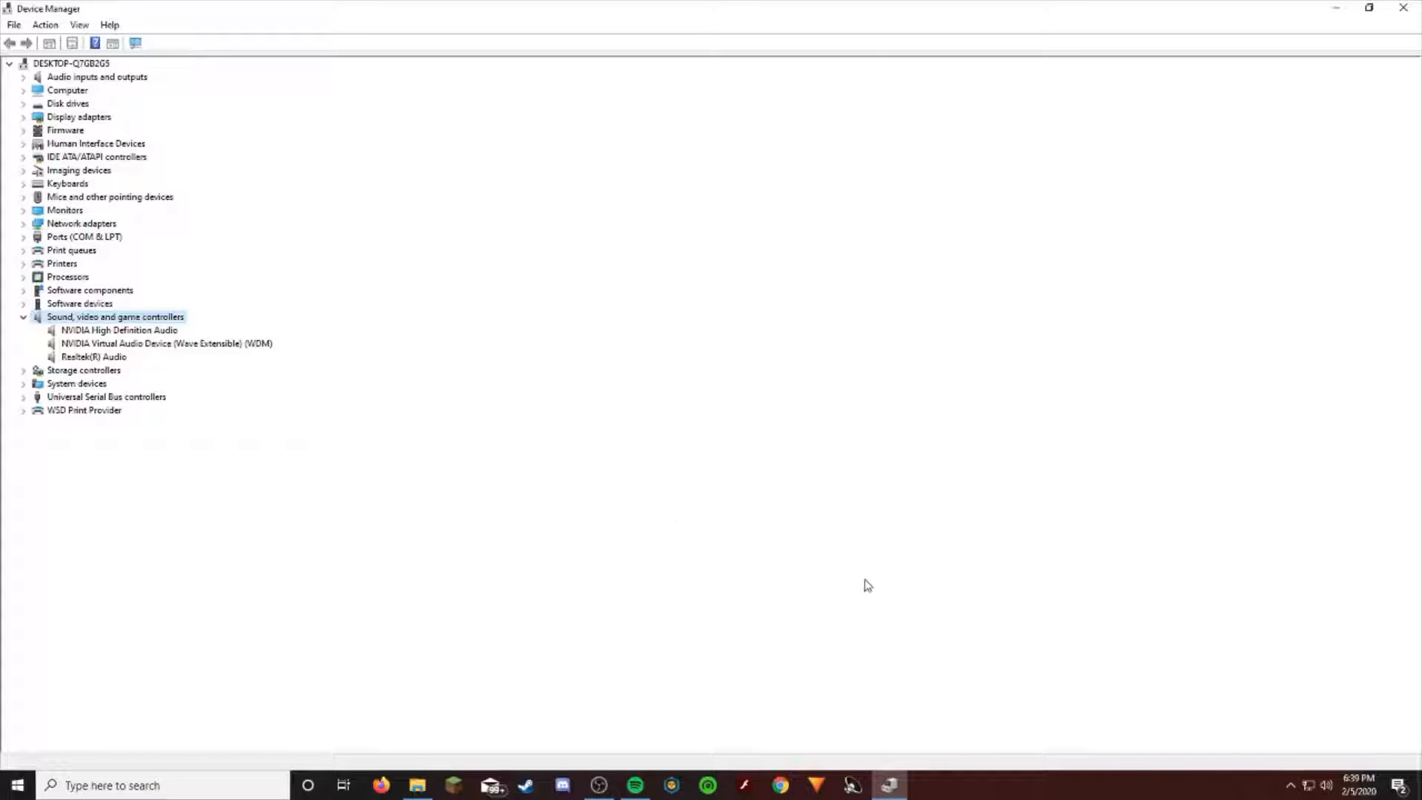
mouse_move(925, 444)
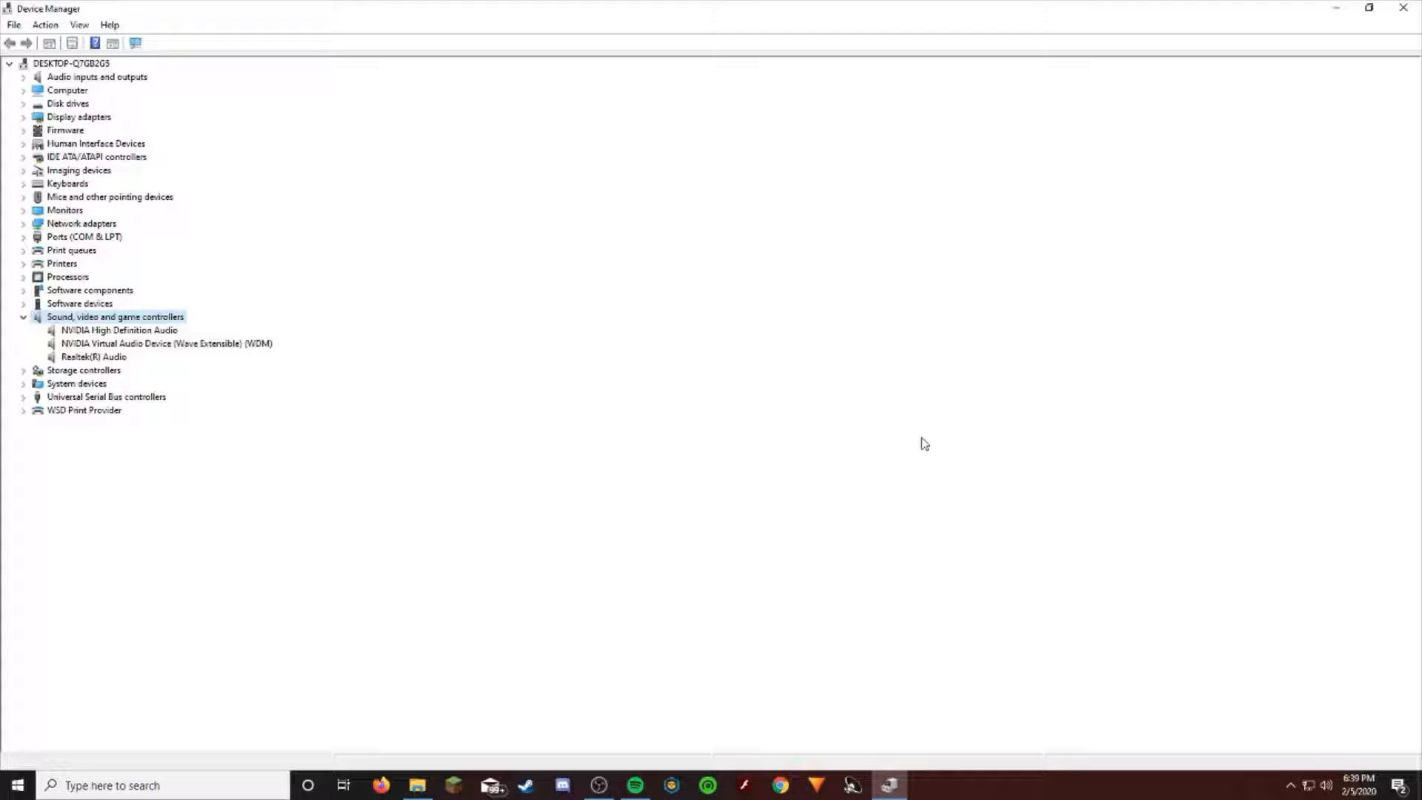
mouse_move(674, 484)
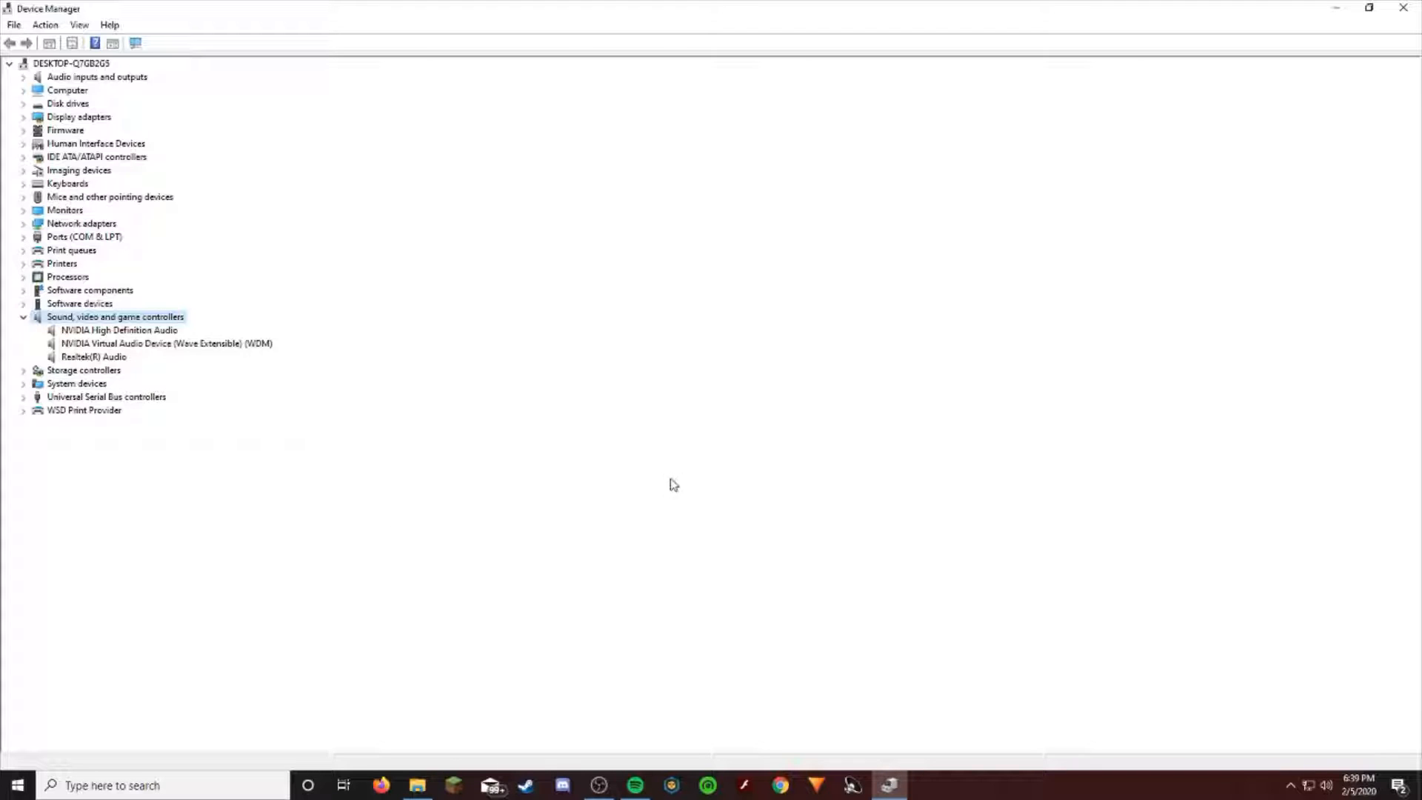
mouse_move(786, 291)
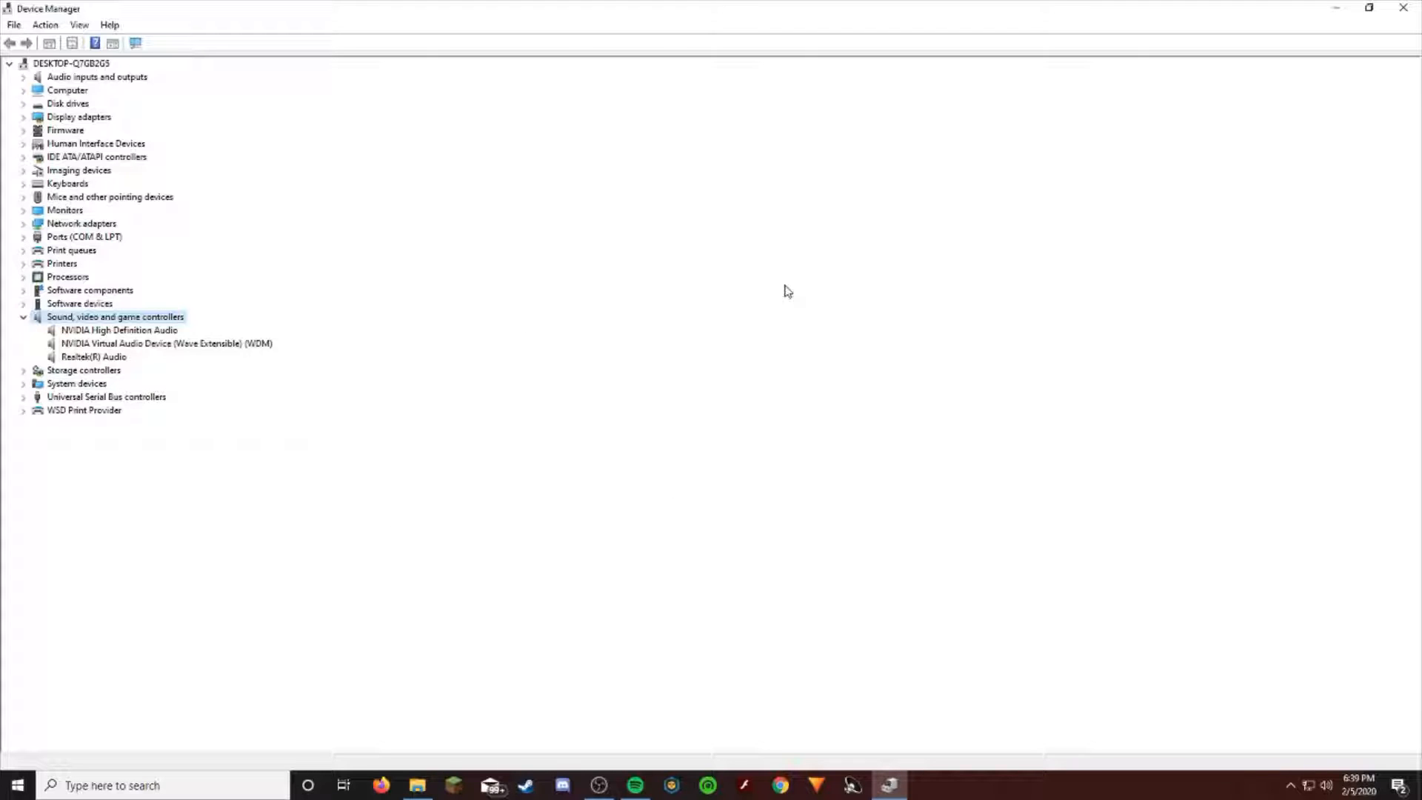
mouse_move(621, 291)
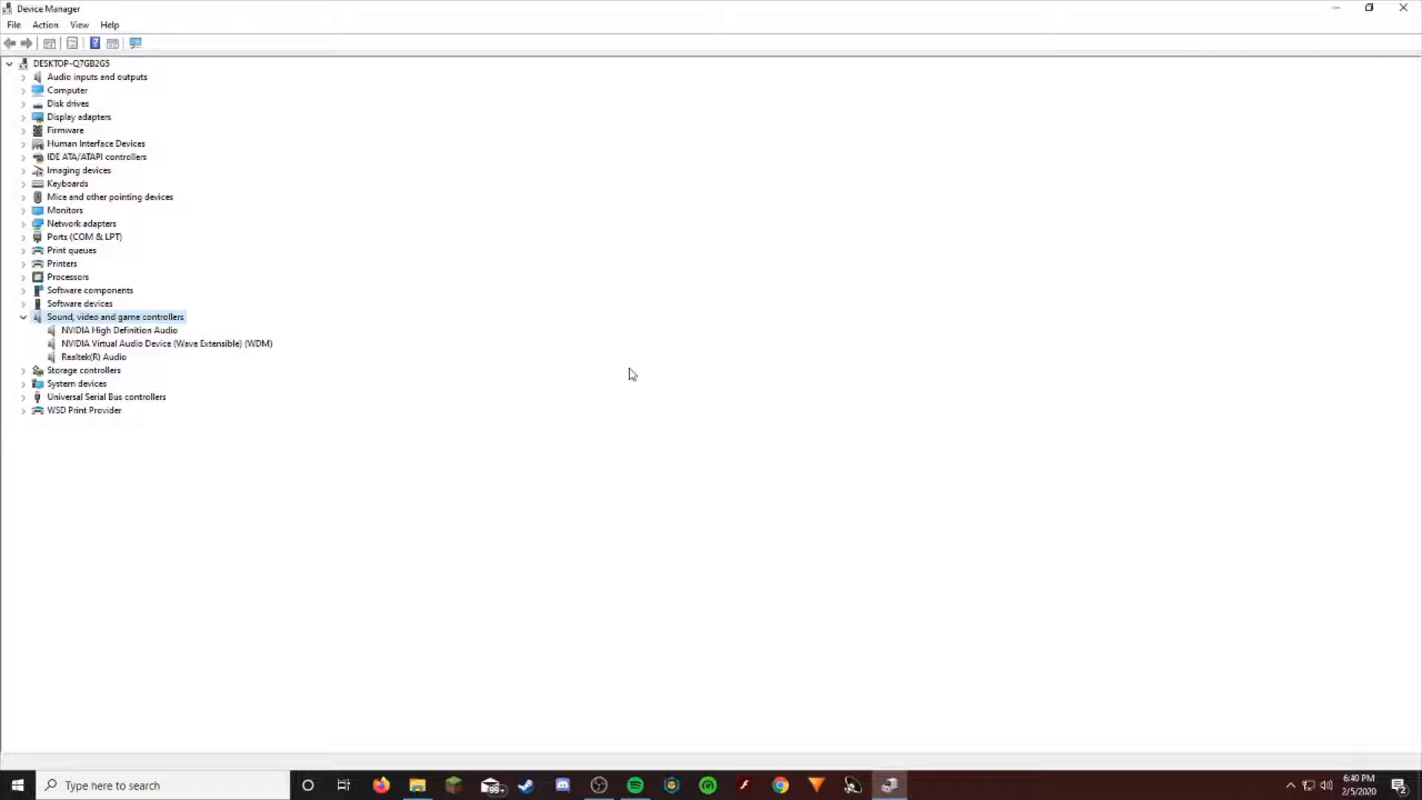
mouse_move(177, 327)
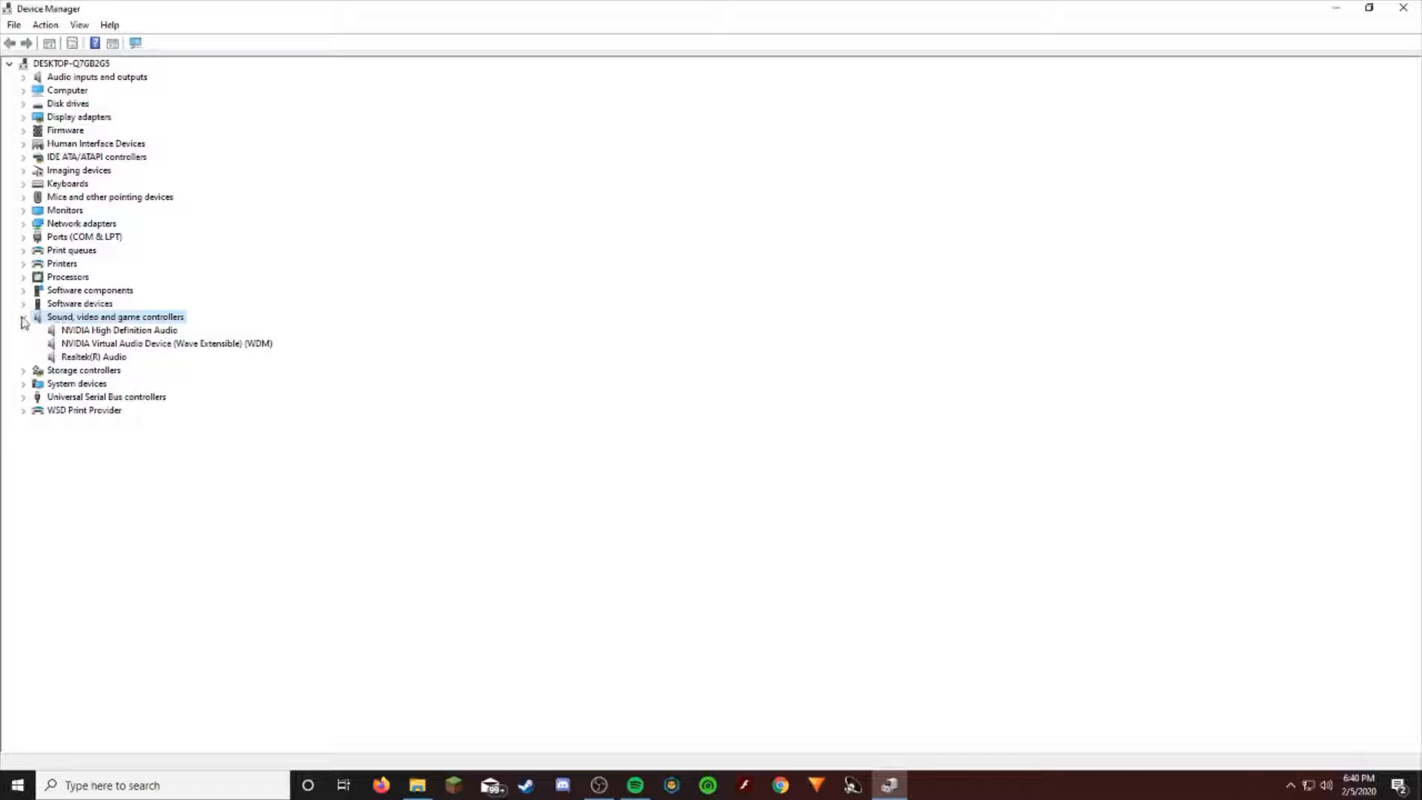
- Collapse Sound, list the Realtek entries under Software components, then minimize Device Manager
left_click(23, 316)
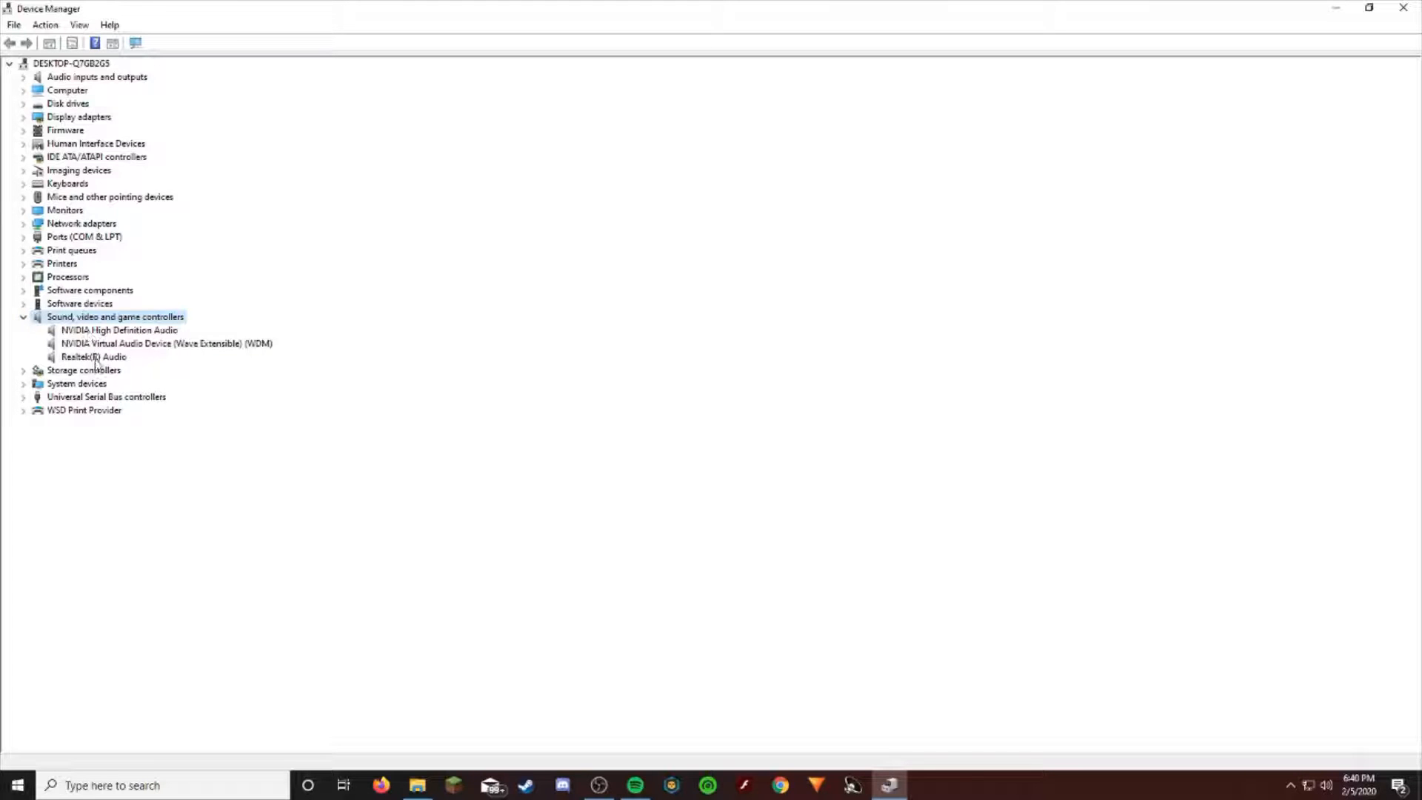
left_click(93, 357)
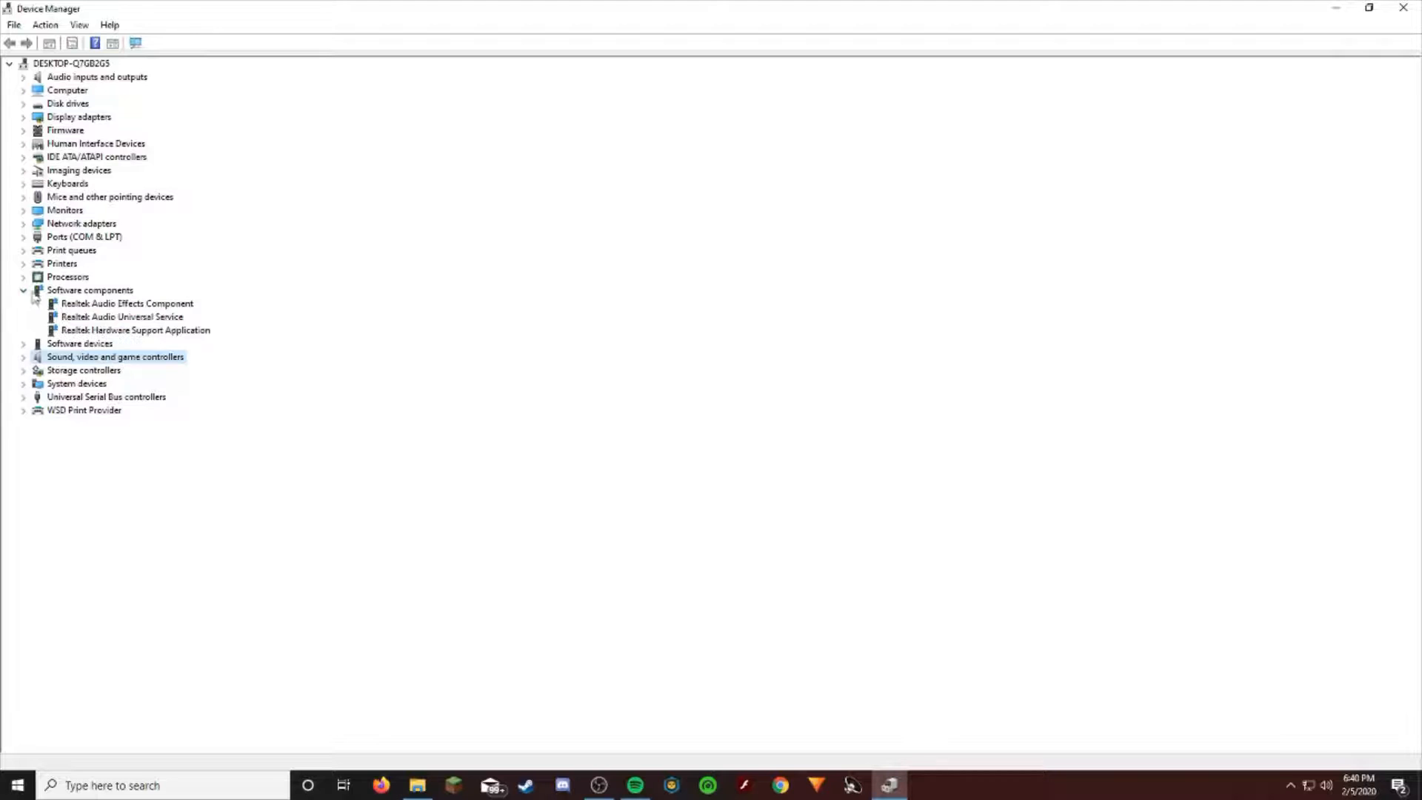
left_click(23, 290)
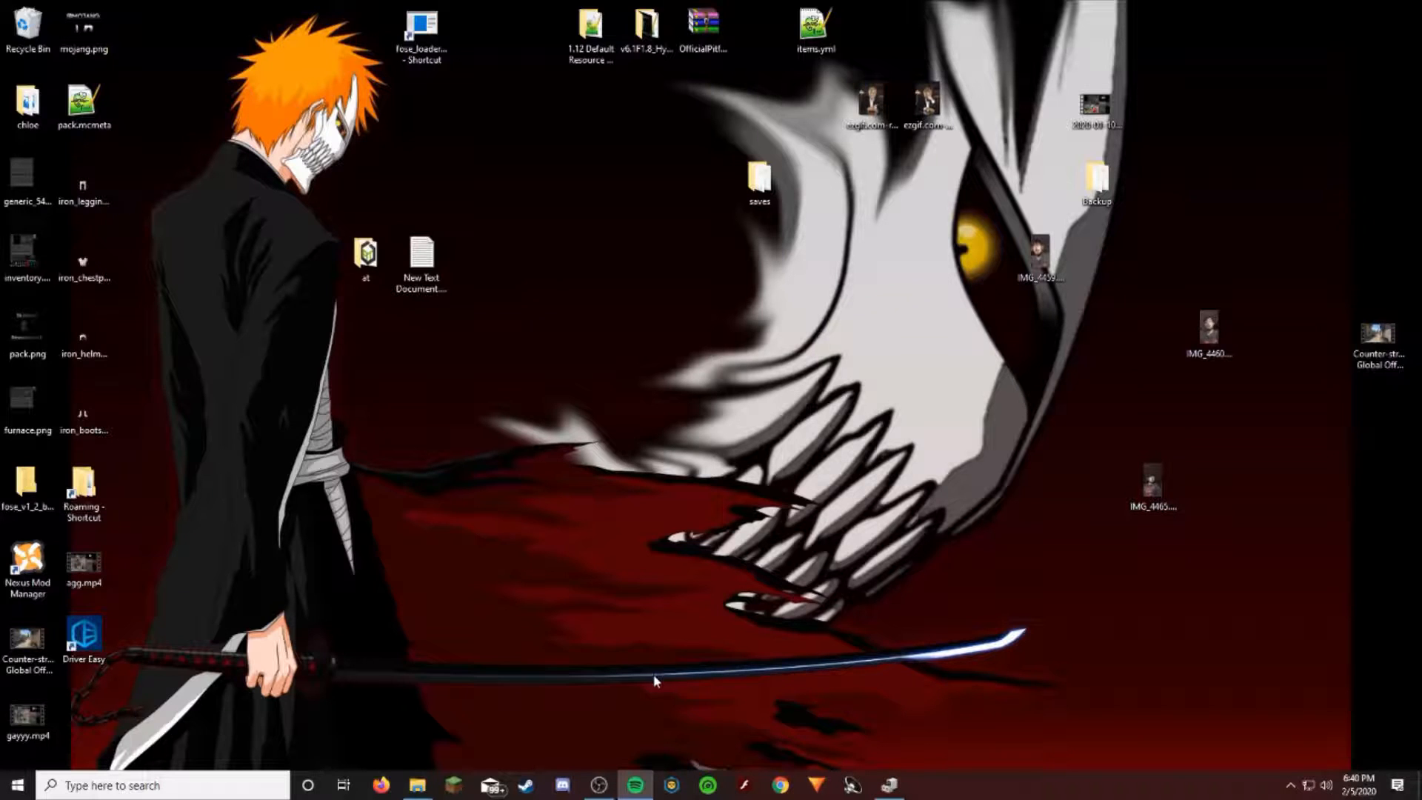
mouse_move(418, 784)
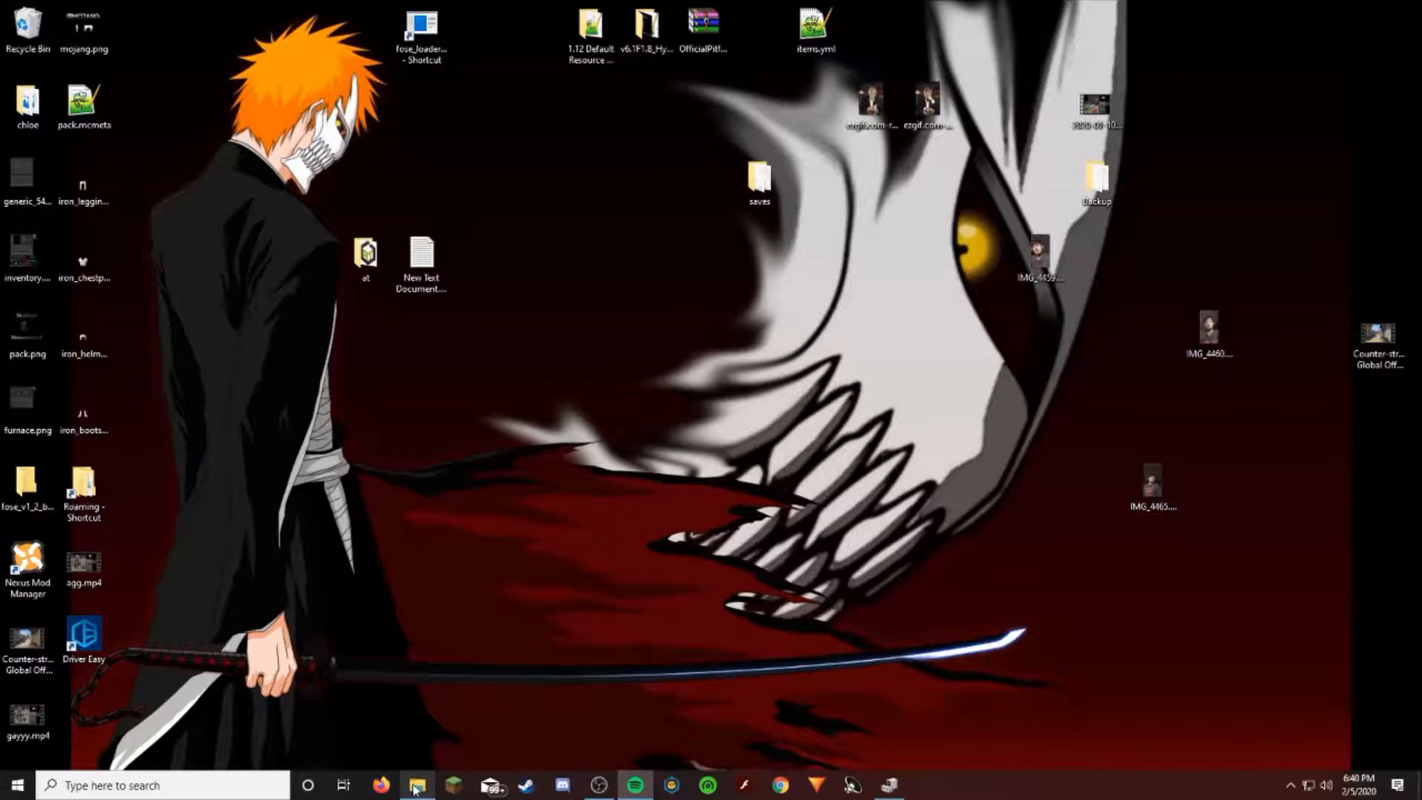
- Open File Explorer full screen and browse into Program Files > Realtek
left_click(416, 785)
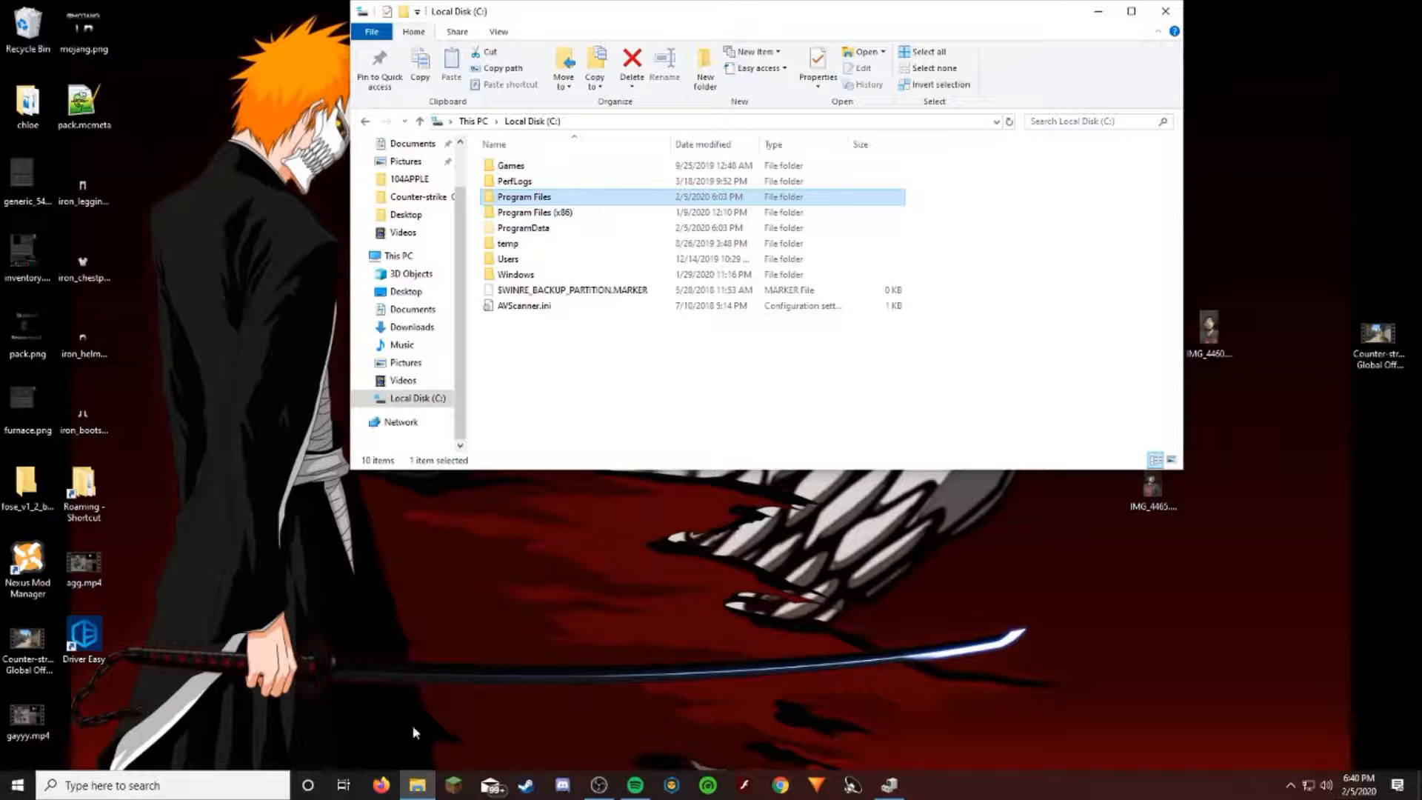
left_click(1131, 11)
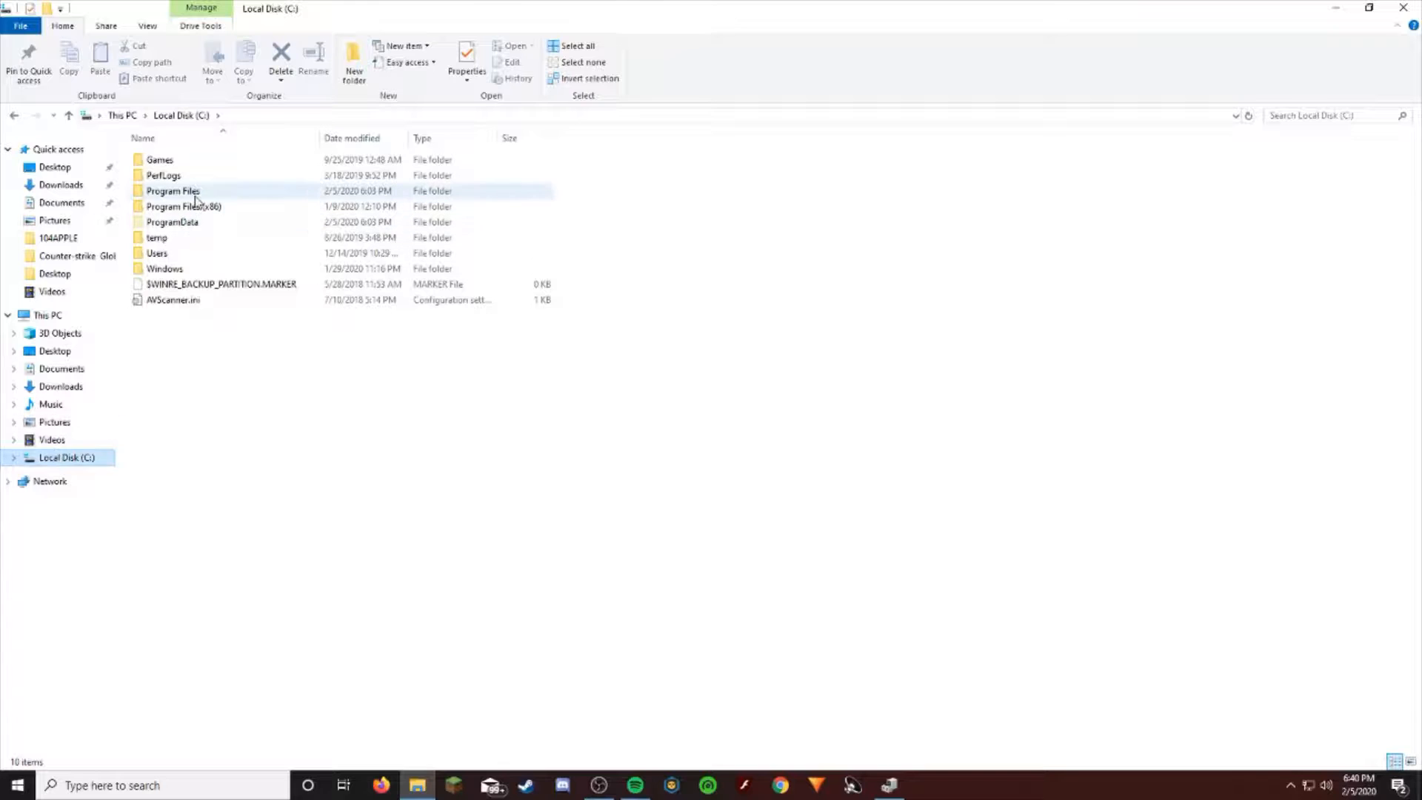
double_click(172, 191)
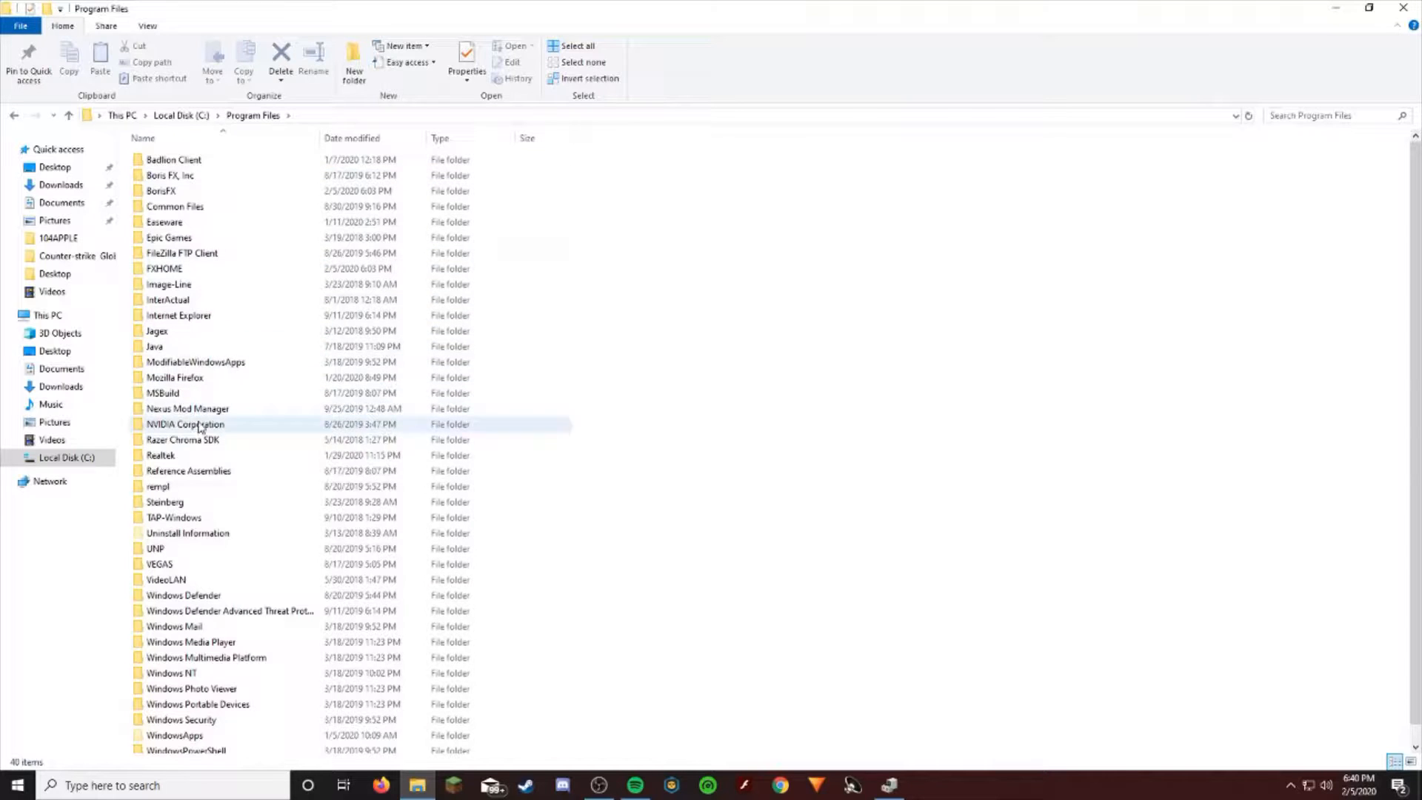
double_click(160, 454)
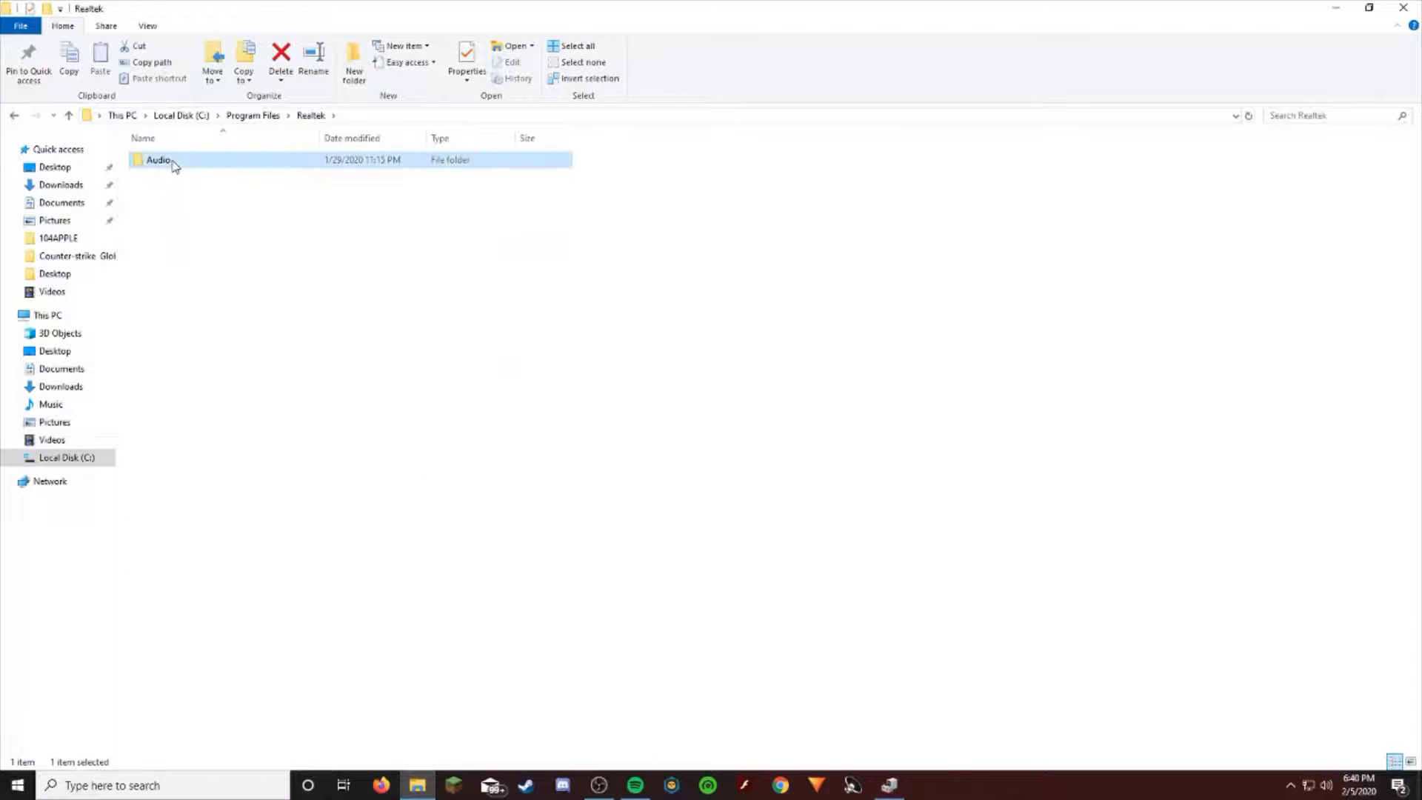
- Open the Audio > HDA folder and launch RtkNGUI64.exe
double_click(160, 160)
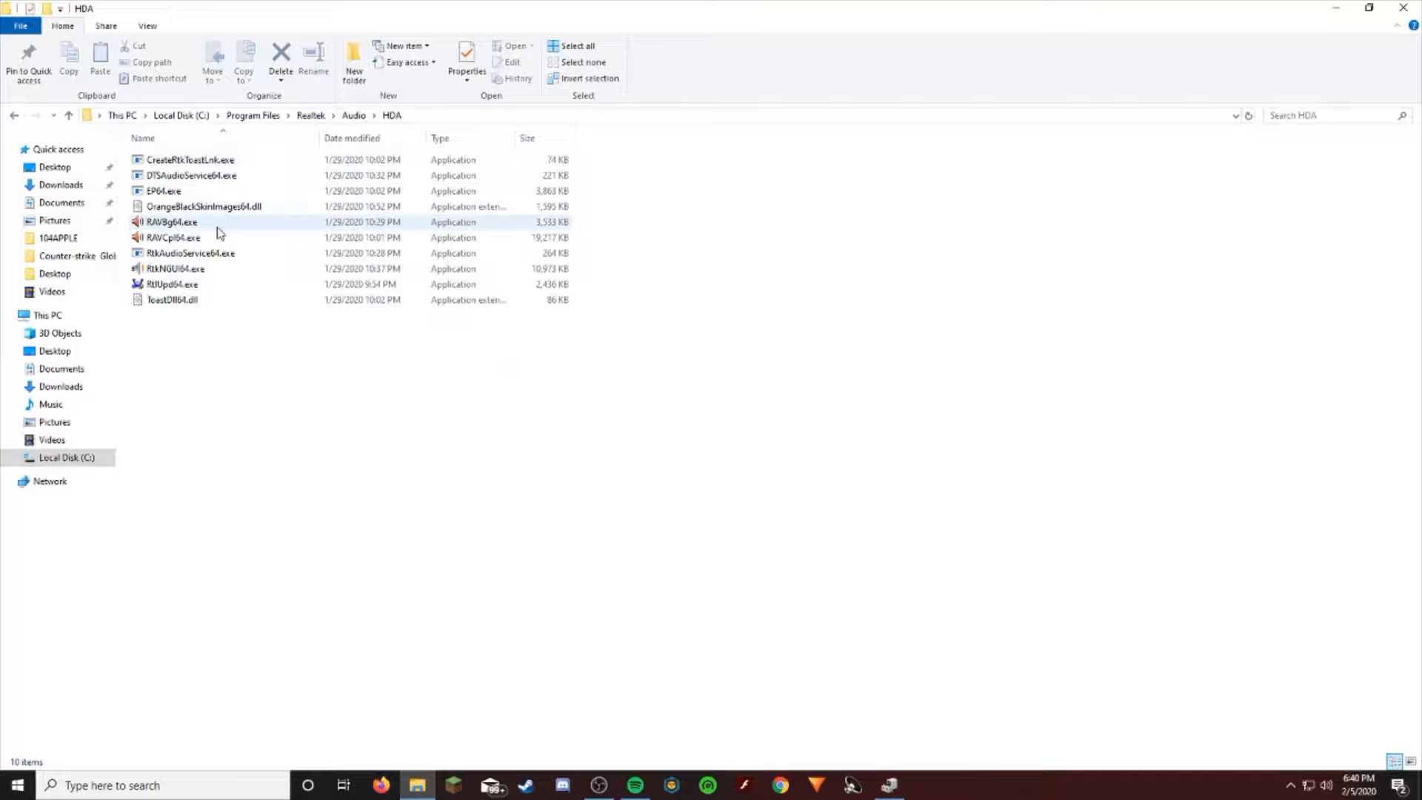
left_click(175, 268)
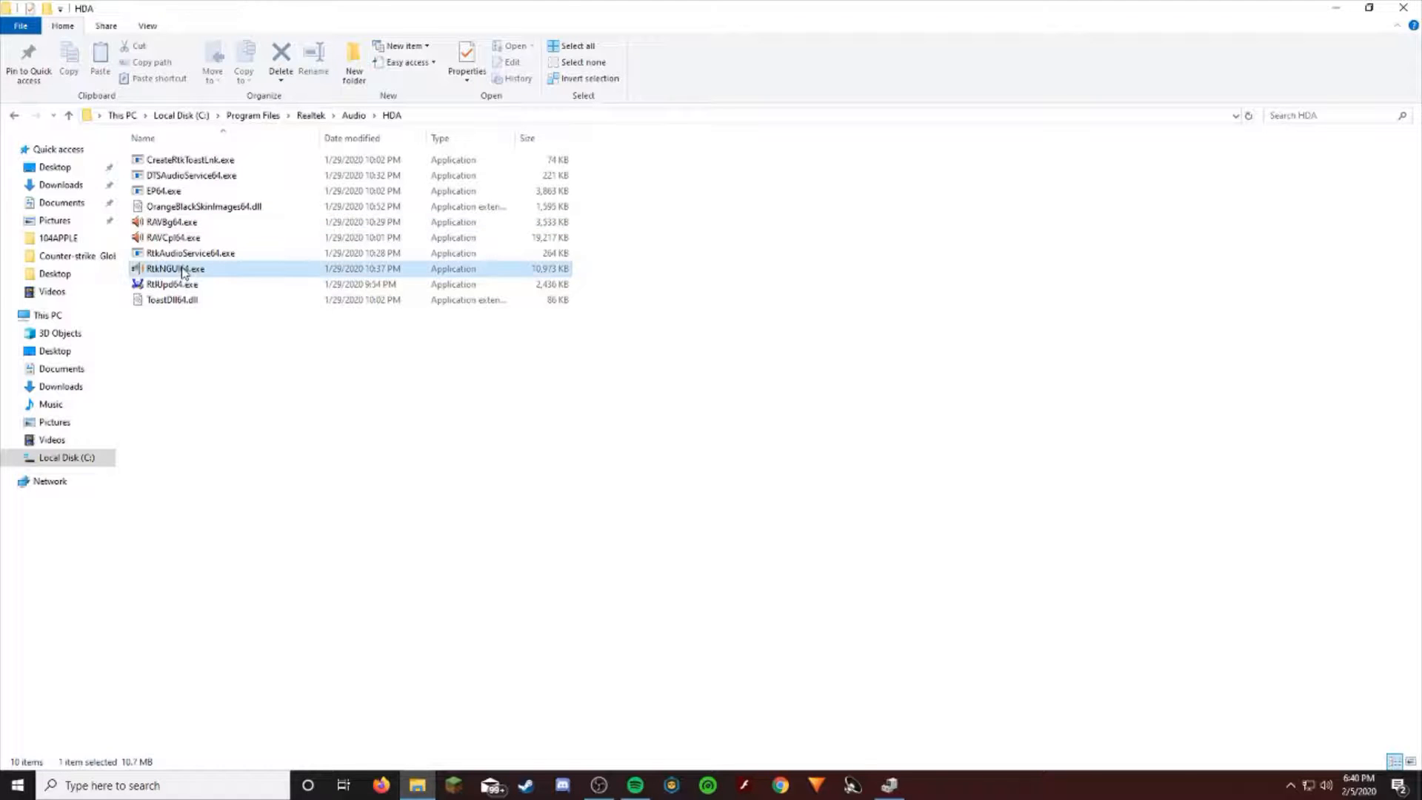
double_click(175, 268)
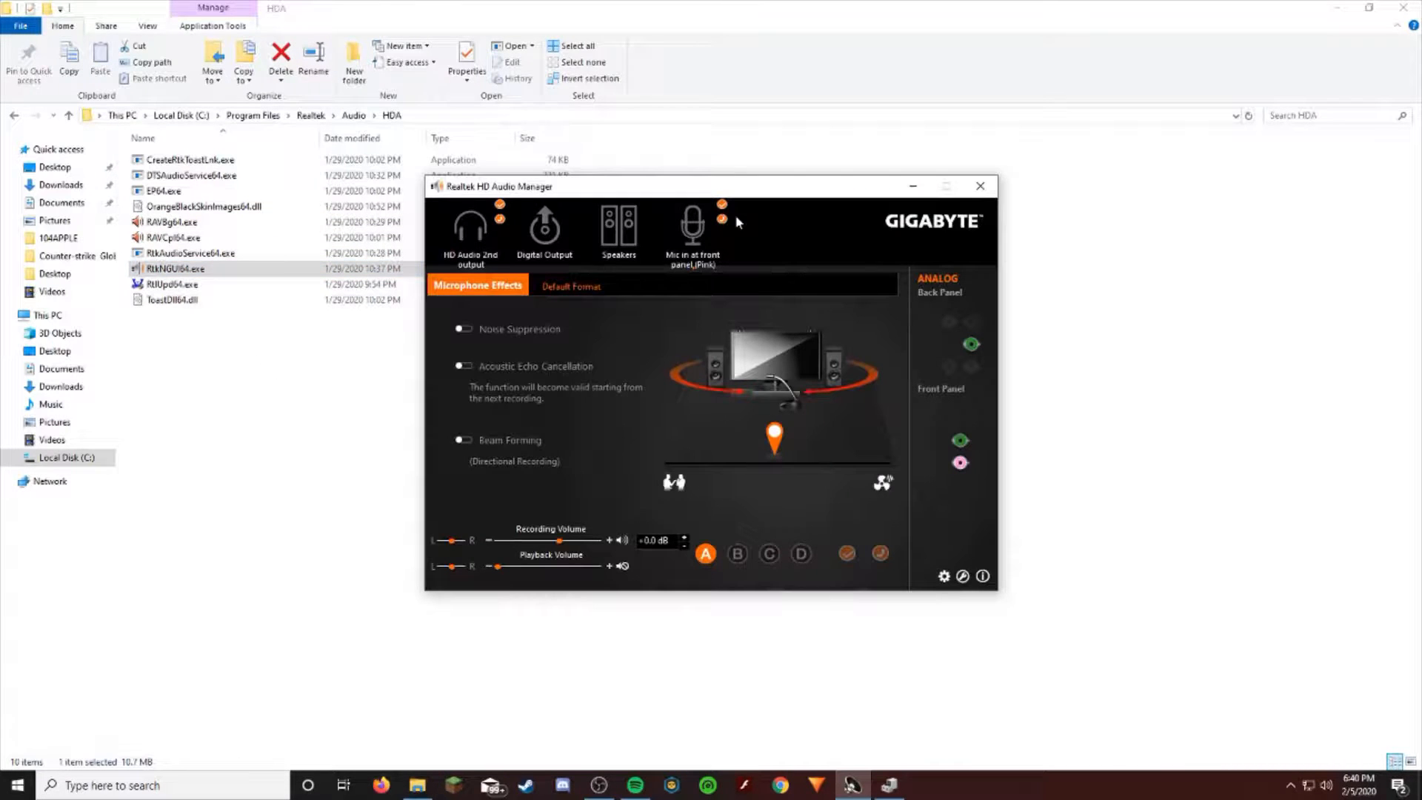
mouse_move(785, 236)
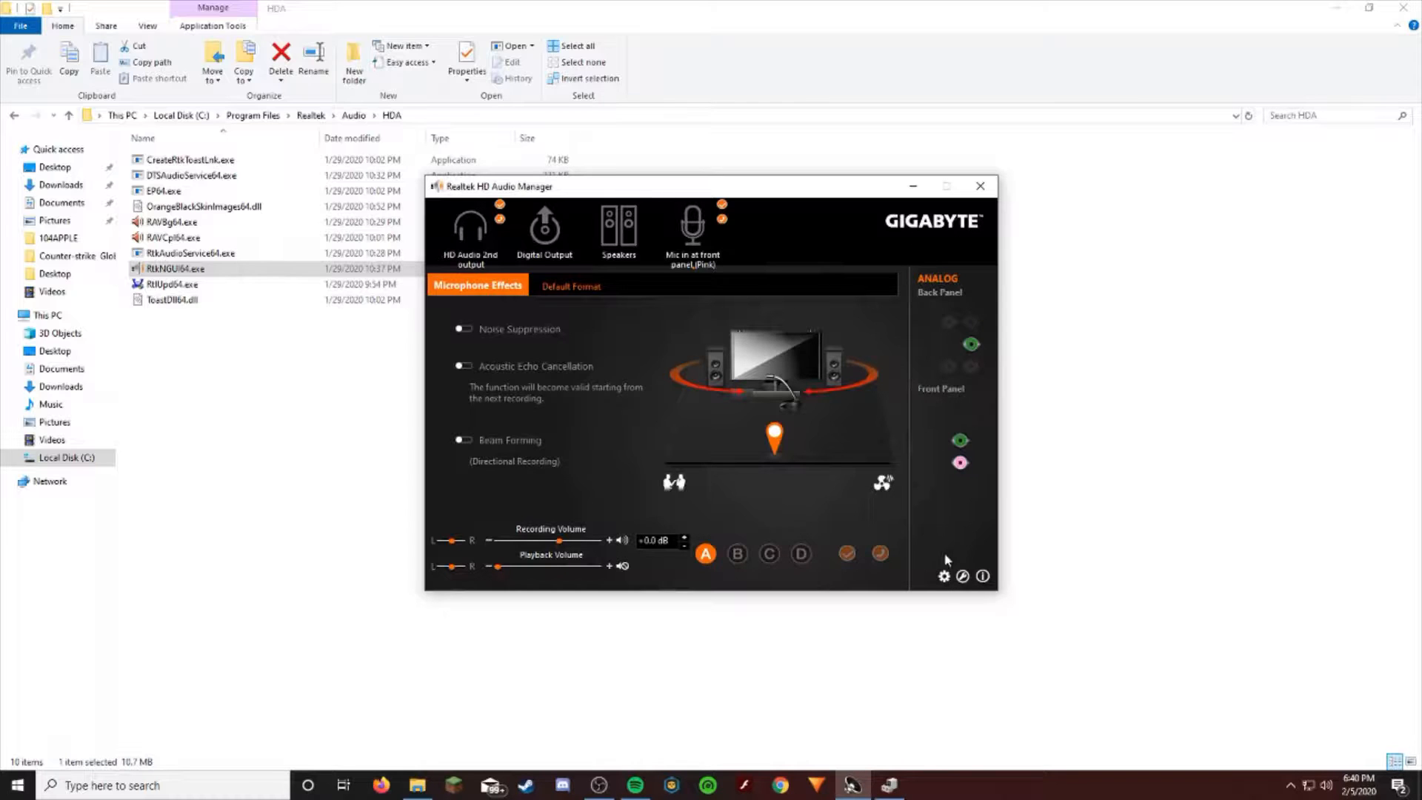
- Open Device advanced settings from the gear icon
left_click(943, 576)
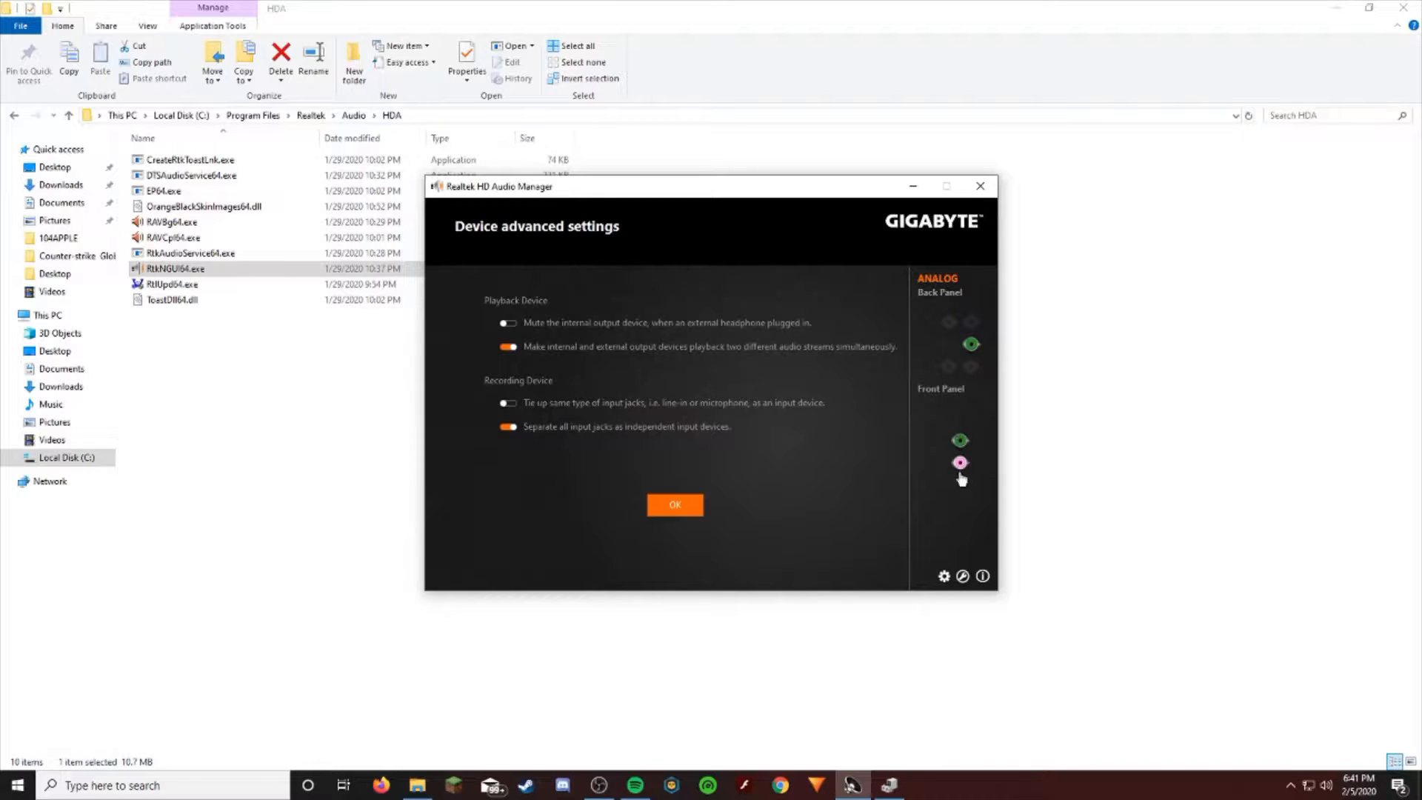
mouse_move(958, 441)
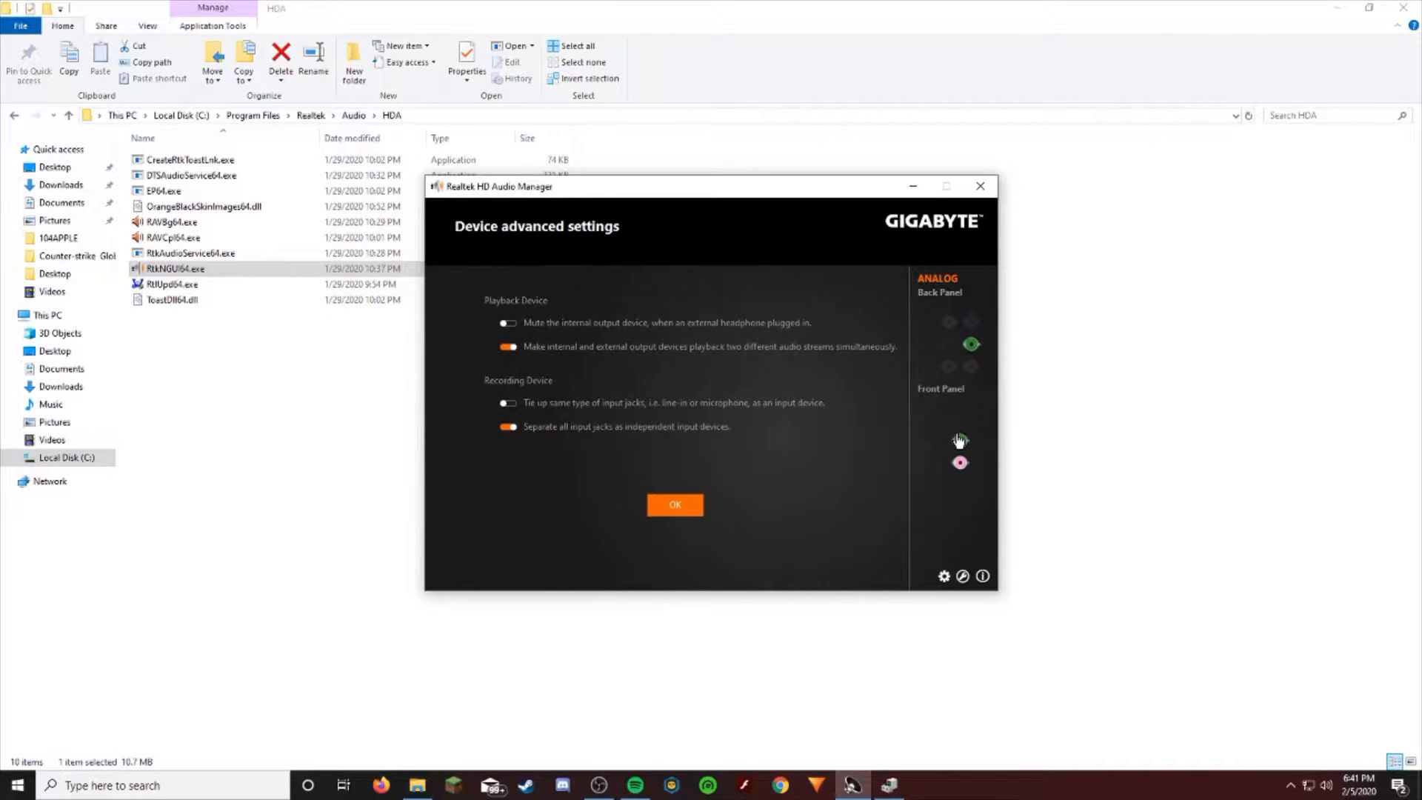
mouse_move(960, 464)
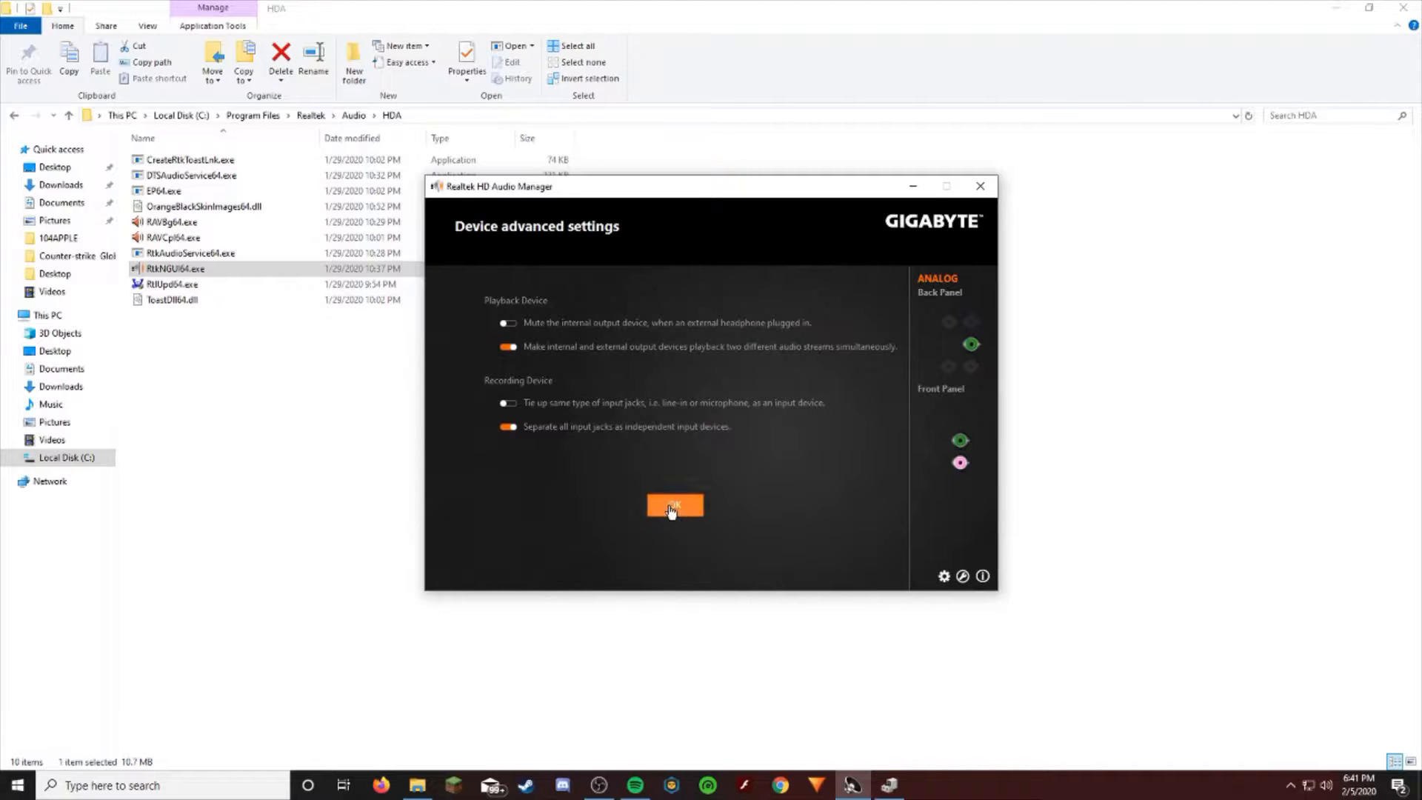
- Confirm the advanced settings with OK and show the stereo Speakers configuration page
left_click(673, 505)
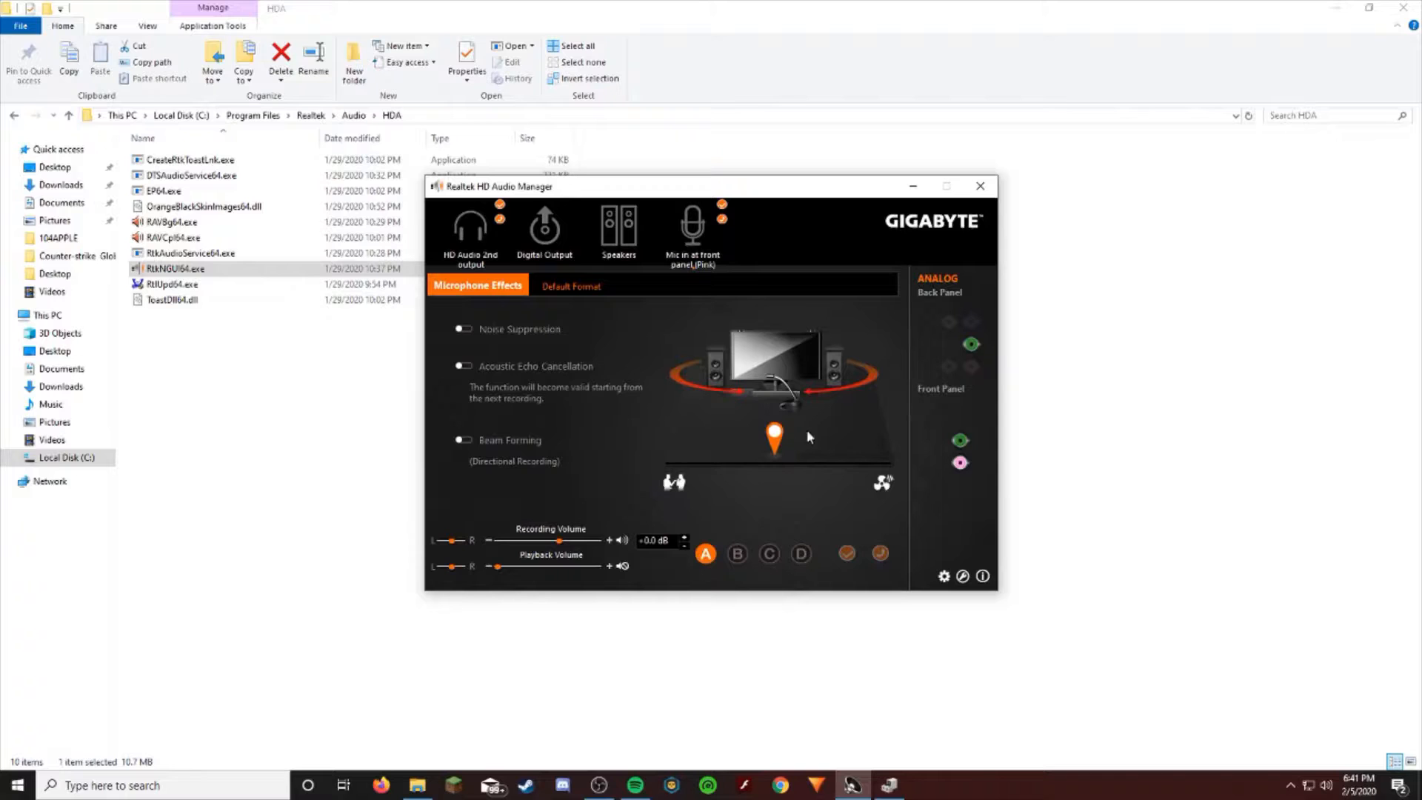
left_click(618, 227)
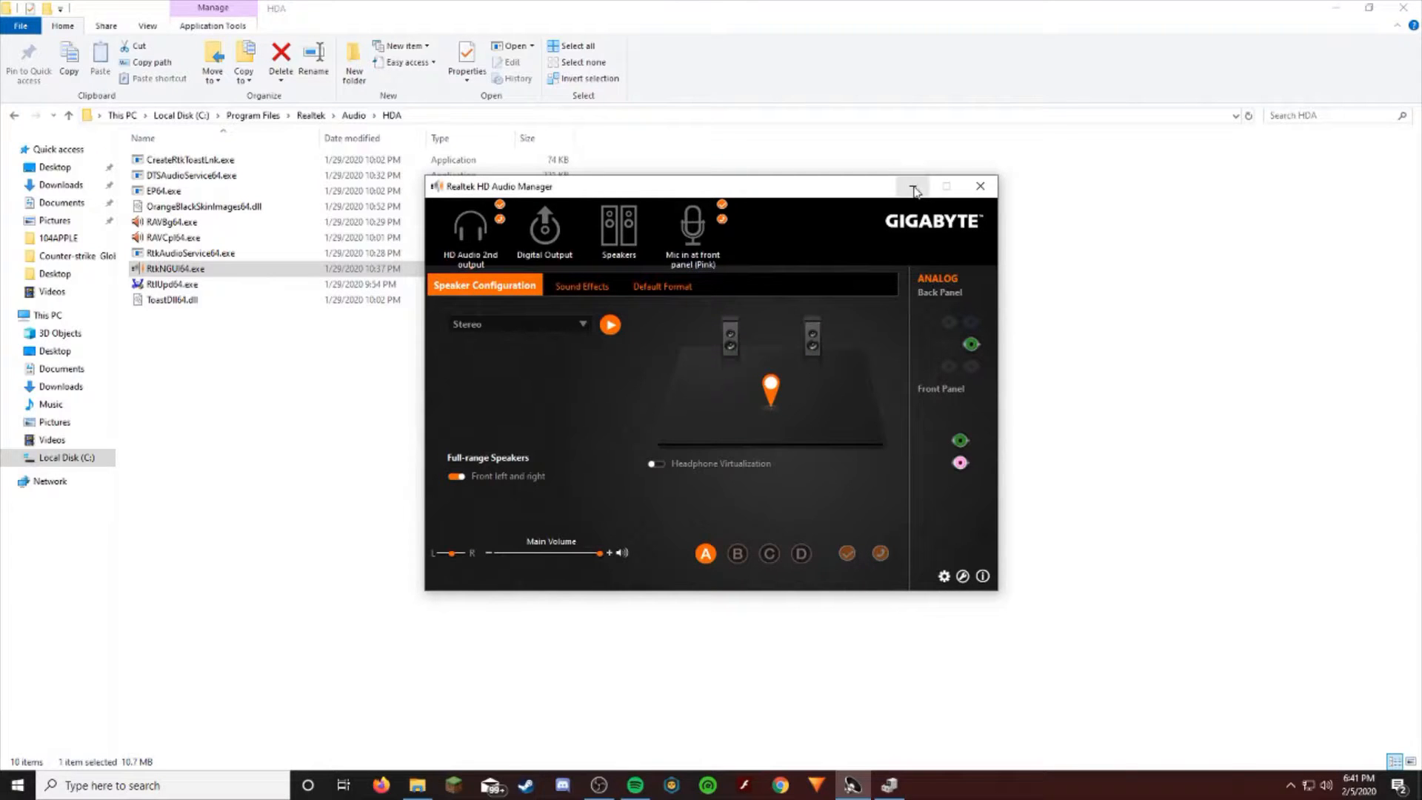
mouse_move(913, 190)
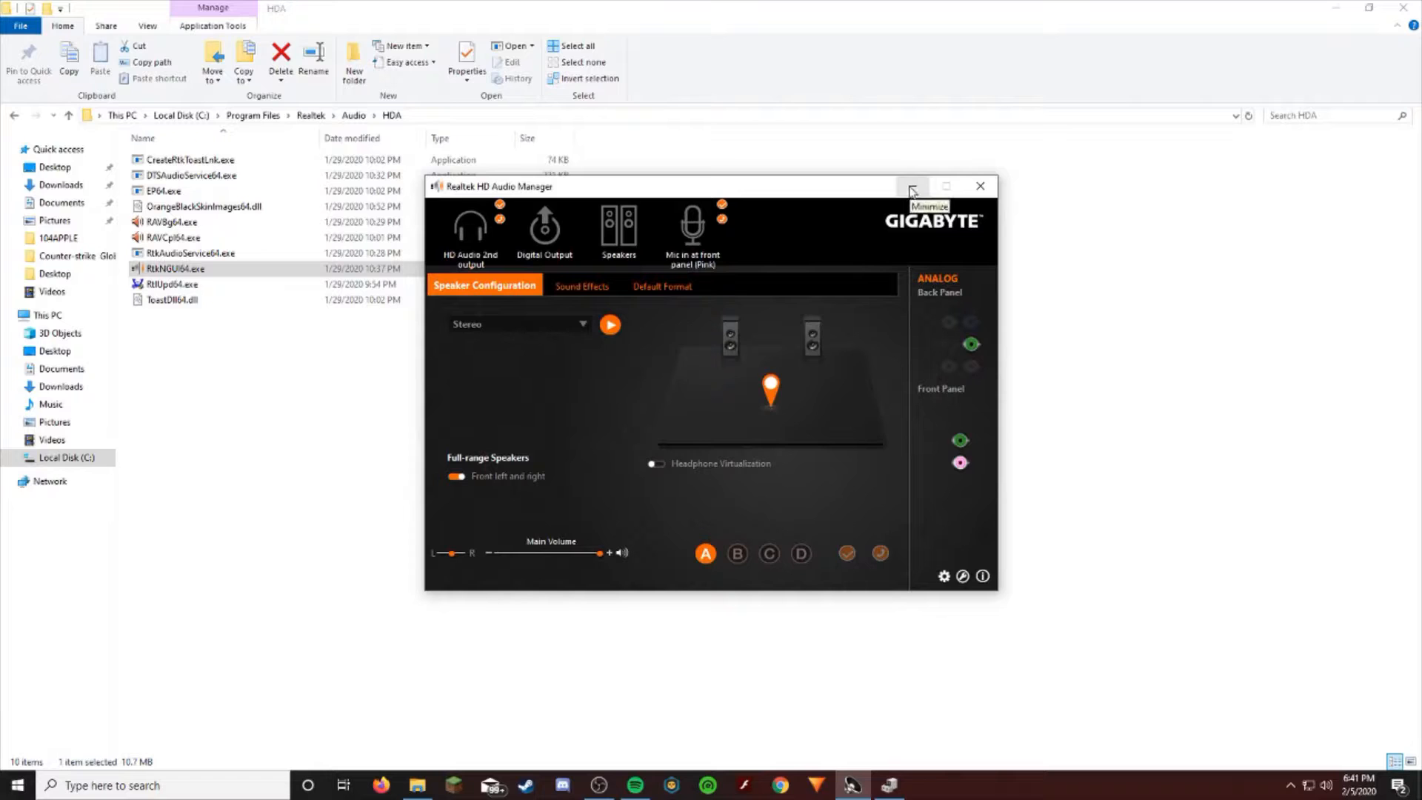